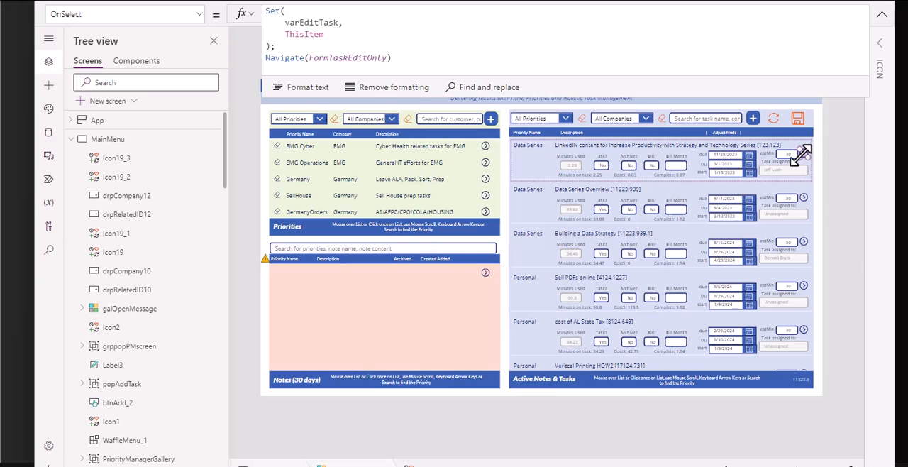
Step: Toggle the formula view, then scroll the notes to the SharePoint-record editing snippet
left_click(882, 15)
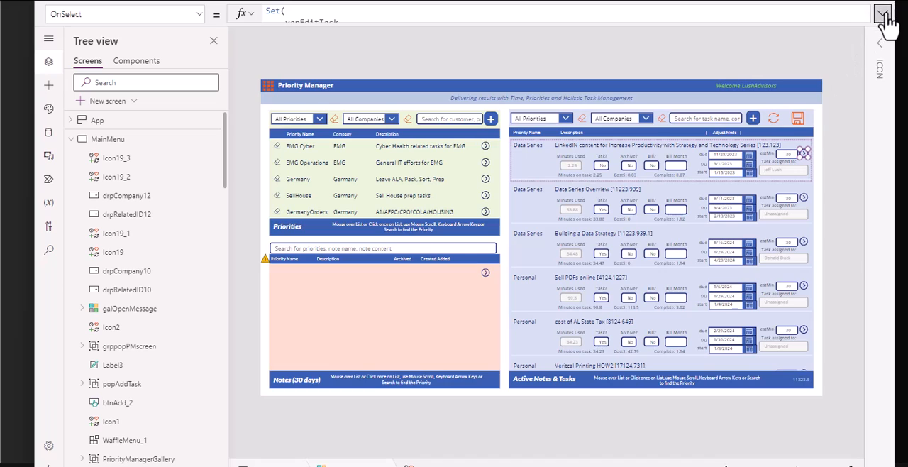
left_click(883, 14)
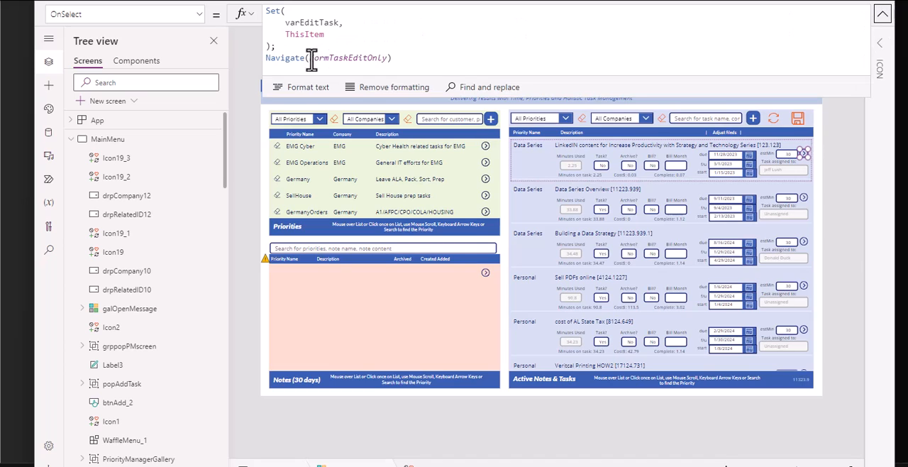
mouse_move(320, 57)
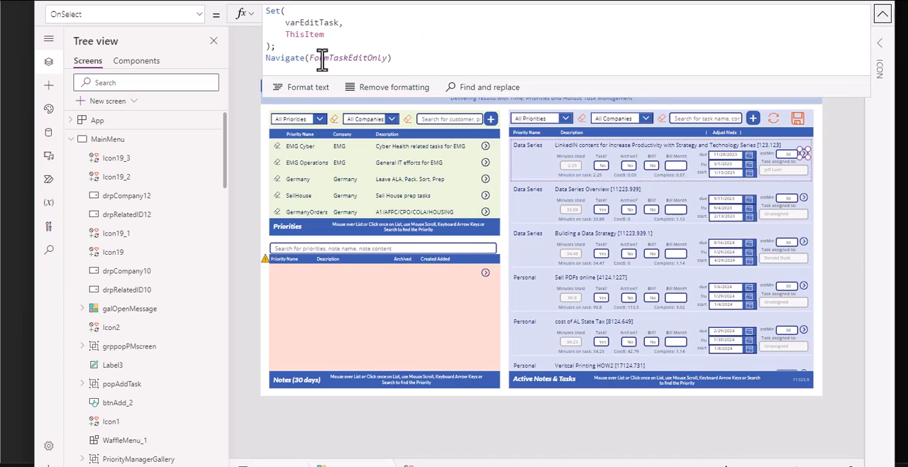
scroll("down", 3)
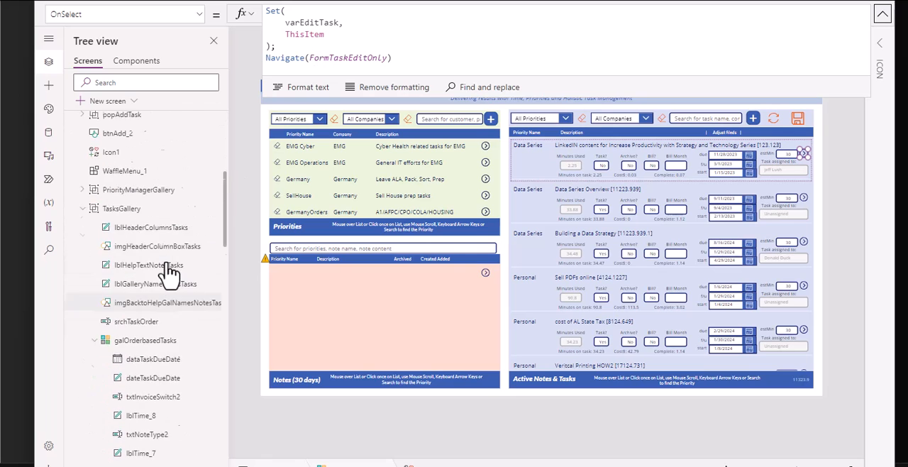
scroll("down", 3)
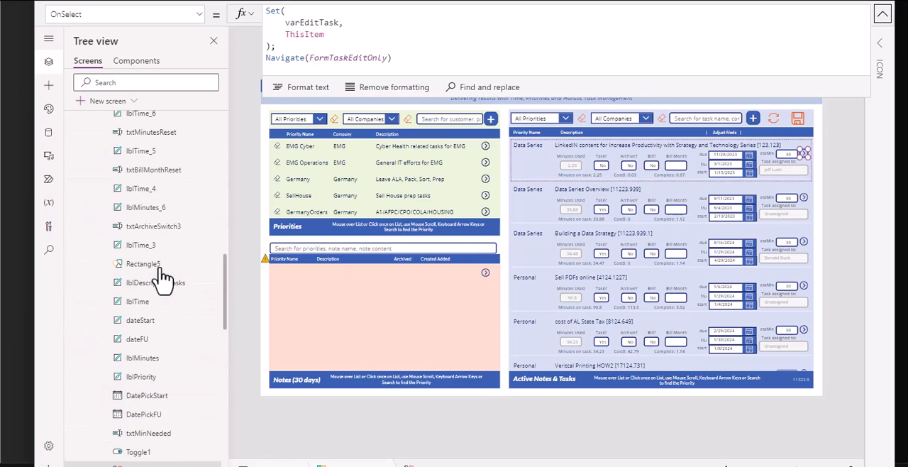
scroll("up", 3)
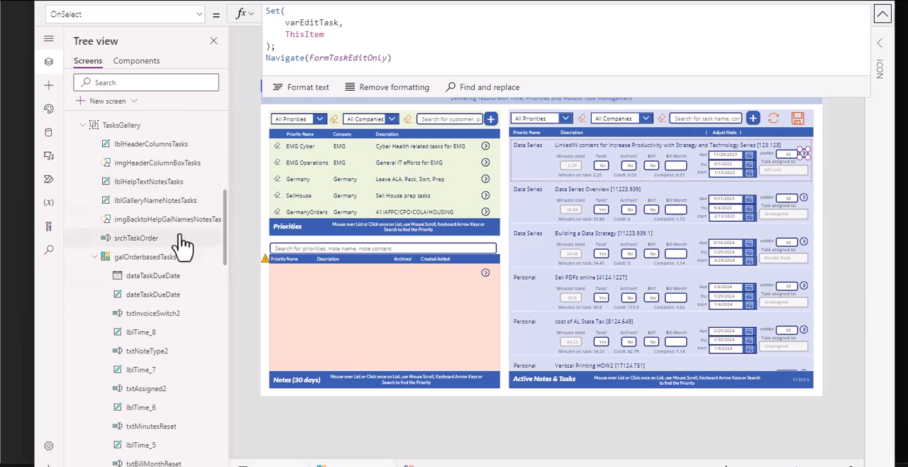
mouse_move(539, 216)
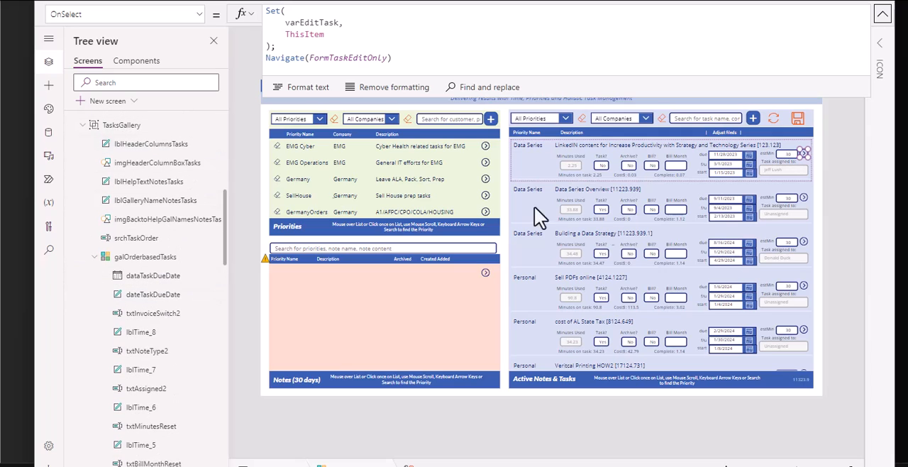
mouse_move(394, 209)
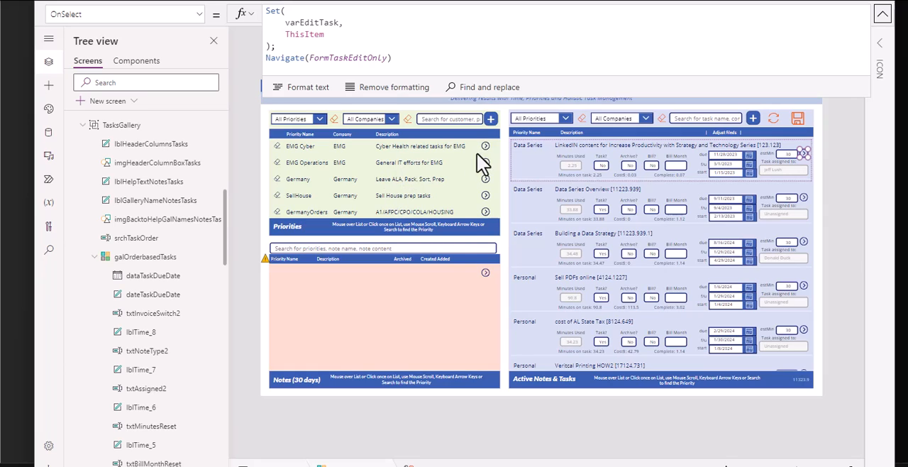
mouse_move(599, 135)
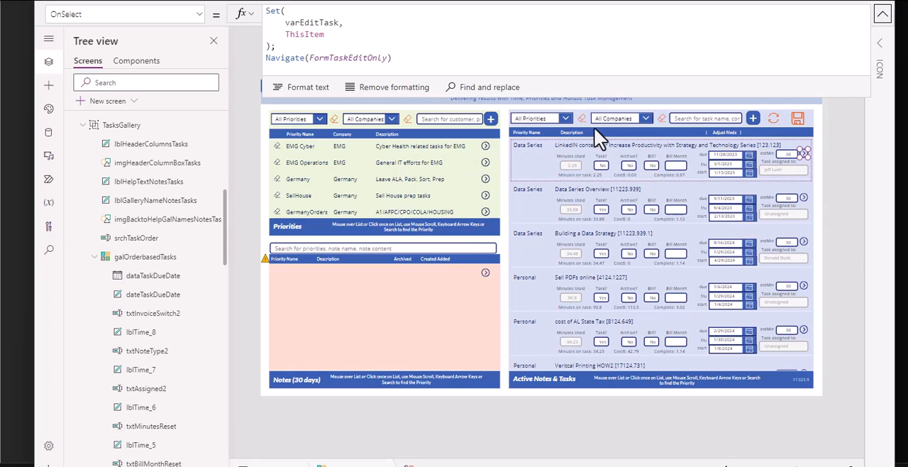
mouse_move(593, 144)
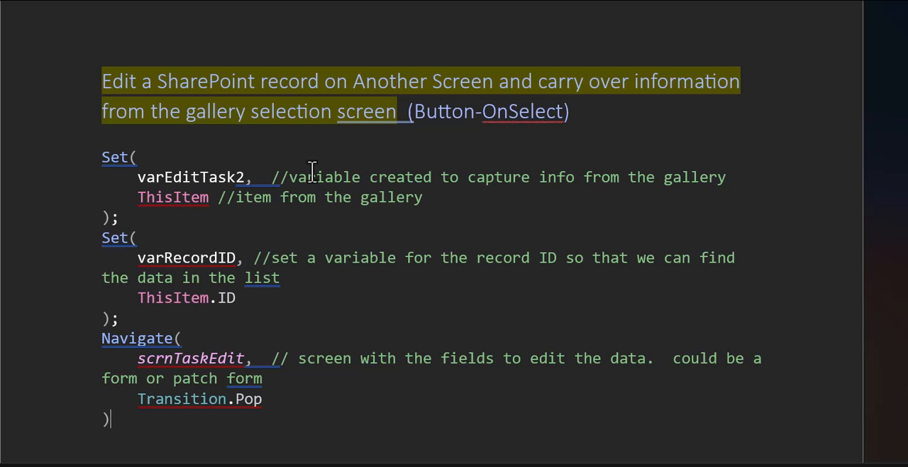
mouse_move(427, 249)
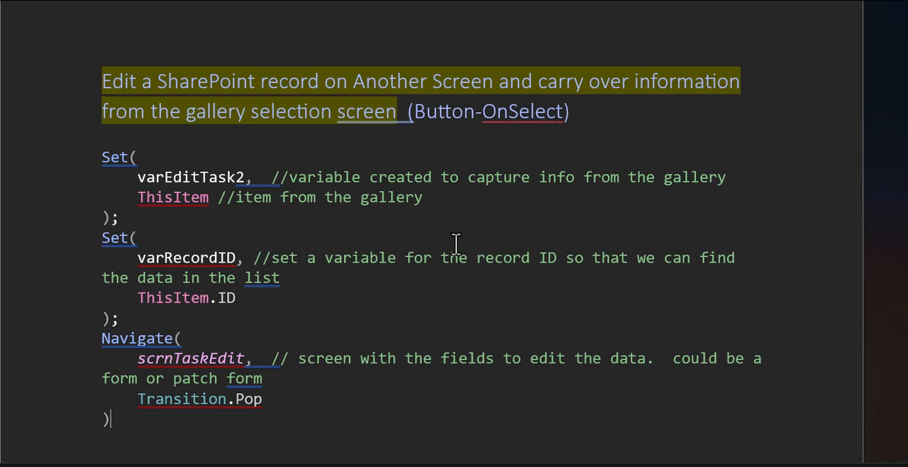
mouse_move(455, 238)
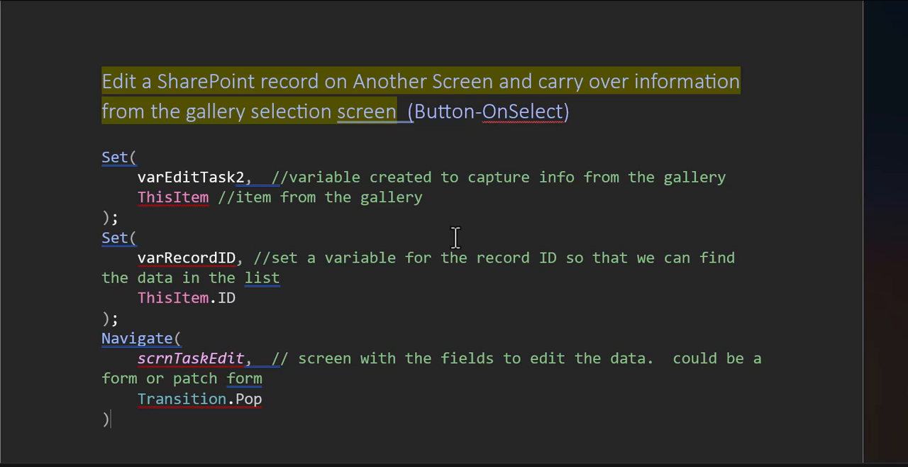
scroll("down", 3)
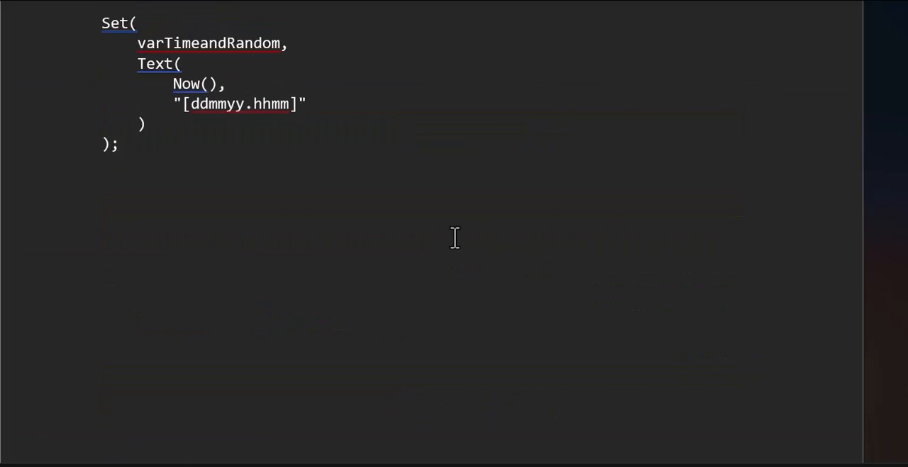
scroll("down", 3)
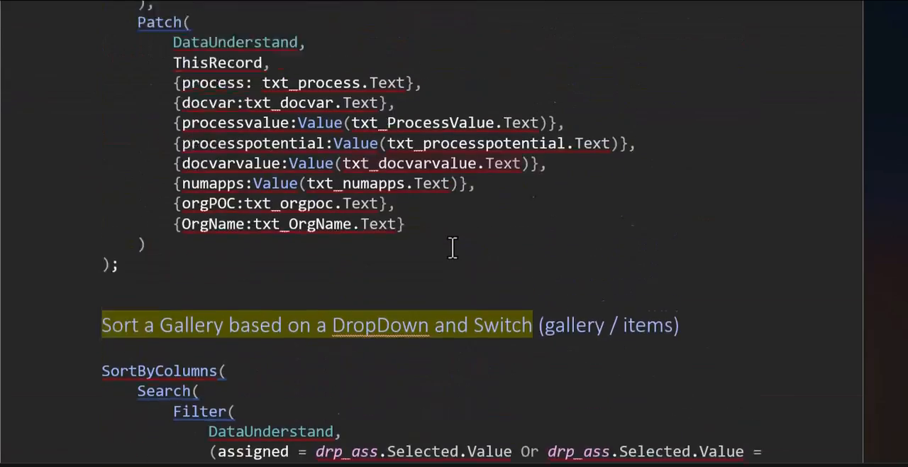
scroll("down", 3)
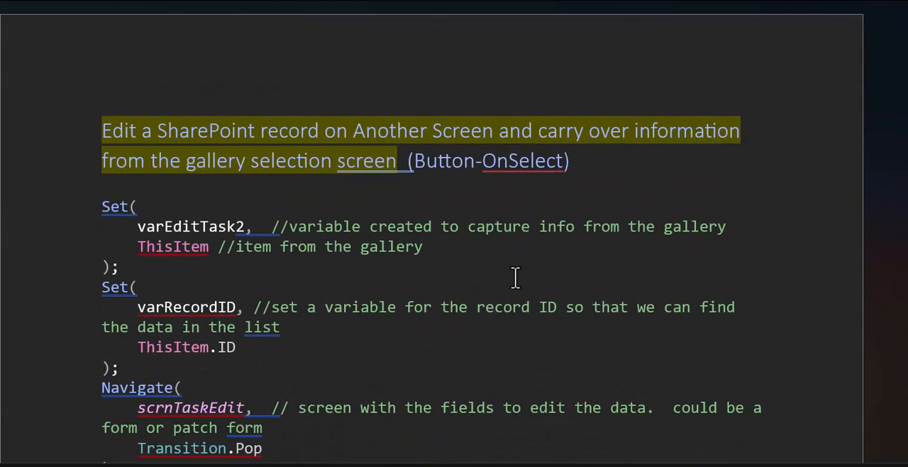
scroll("up", 3)
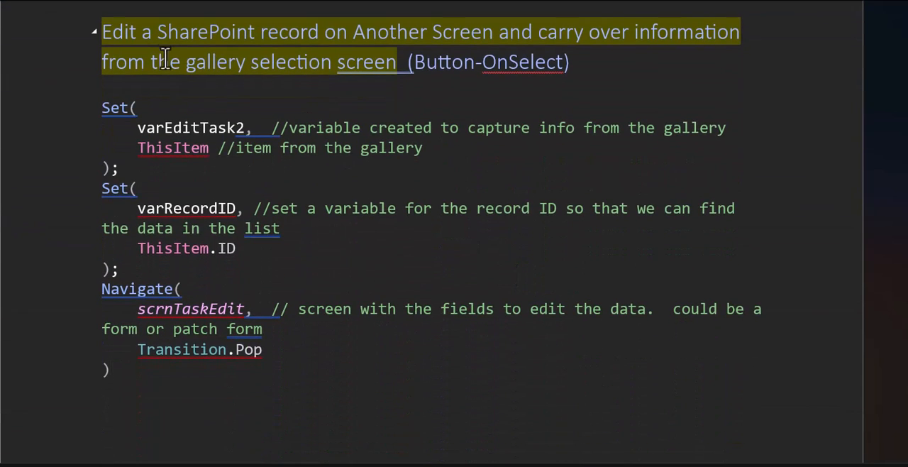
mouse_move(472, 103)
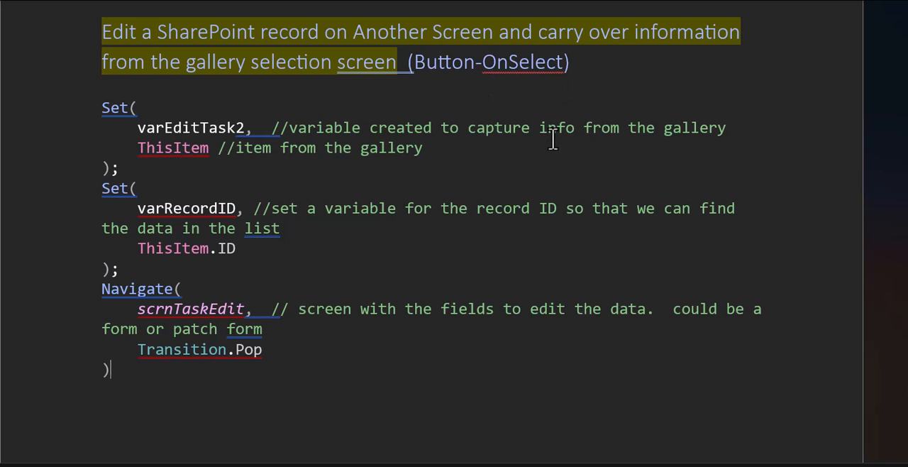
mouse_move(635, 140)
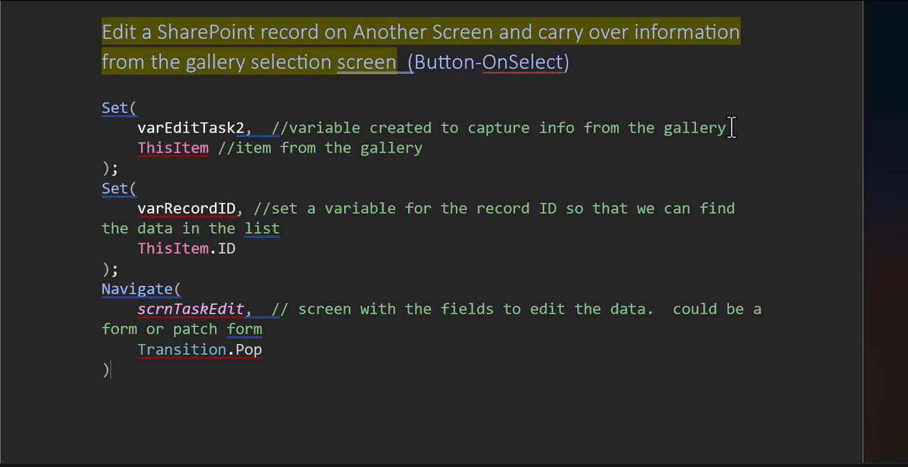
mouse_move(228, 148)
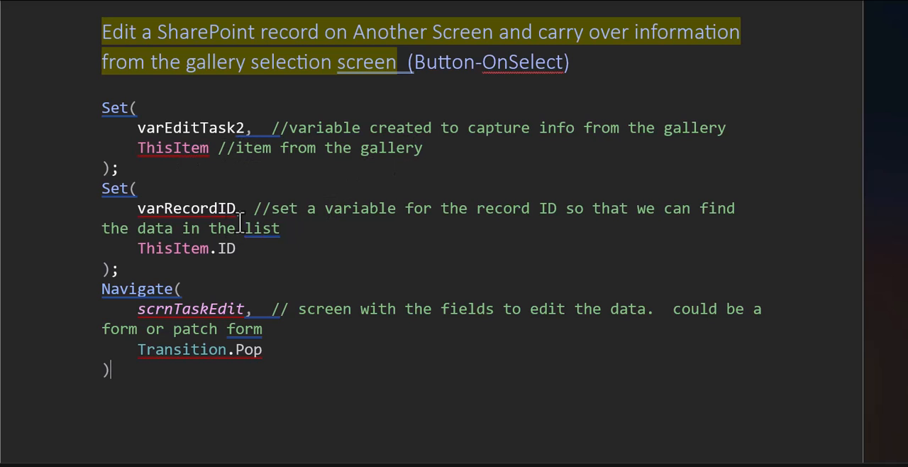
mouse_move(531, 206)
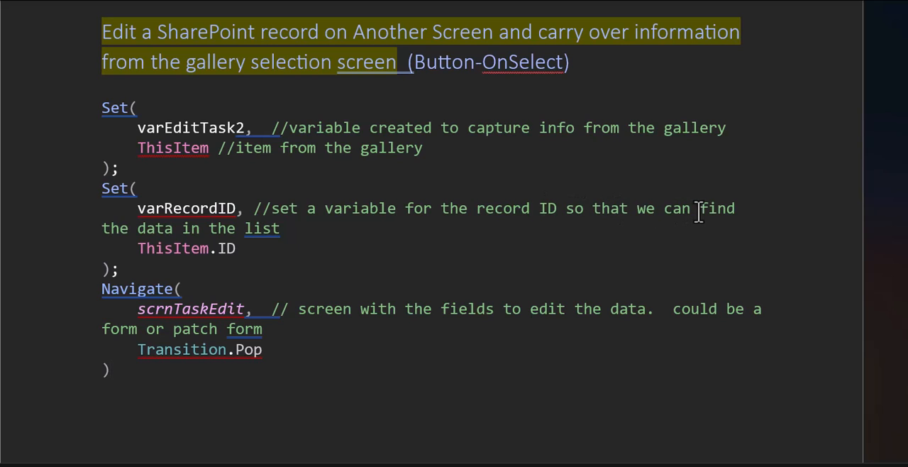
mouse_move(523, 268)
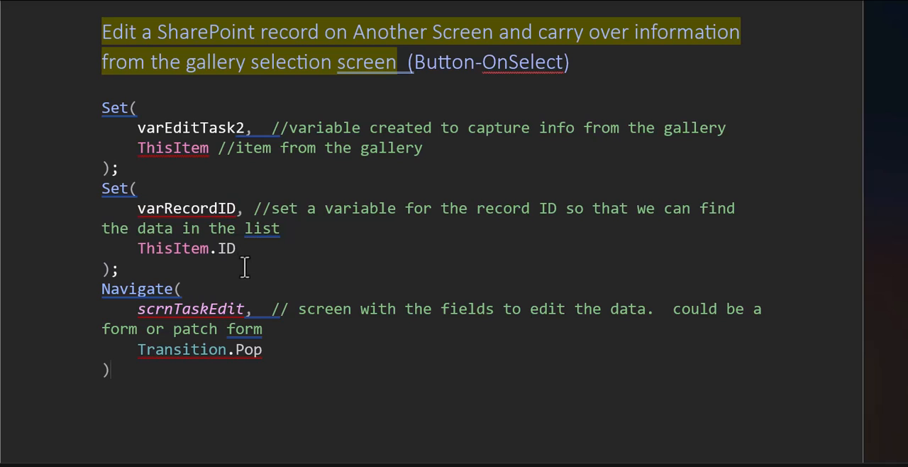
mouse_move(287, 240)
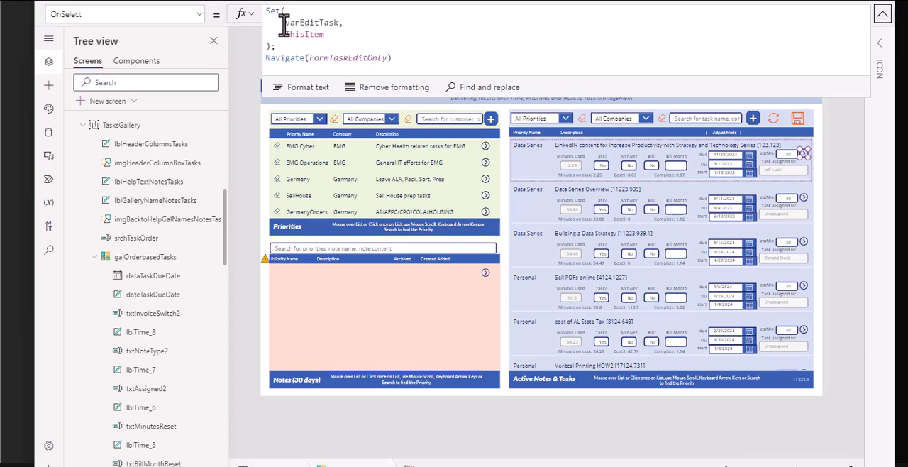
Step: Switch back to Power Apps Studio and scroll to review the icon's OnSelect formula
left_click(339, 22)
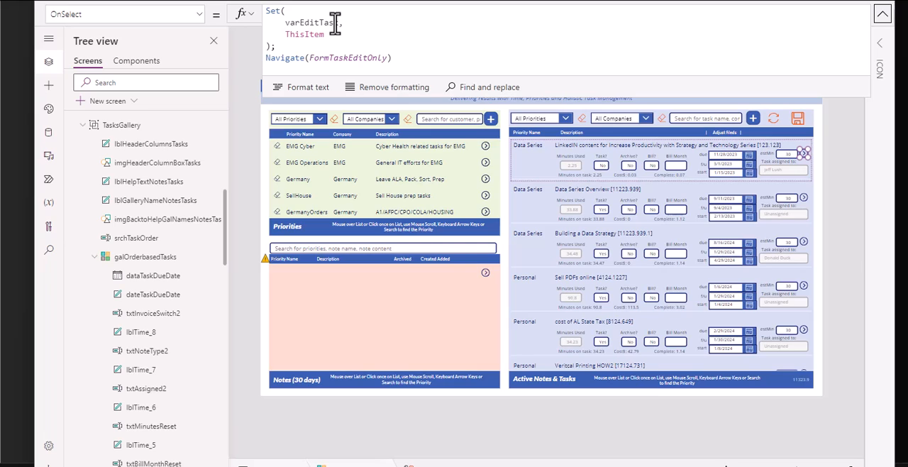
mouse_move(805, 155)
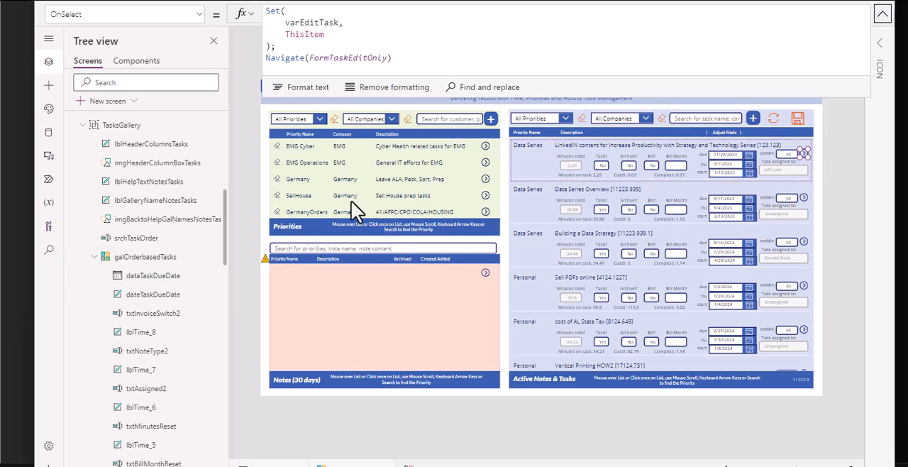
scroll("down", 3)
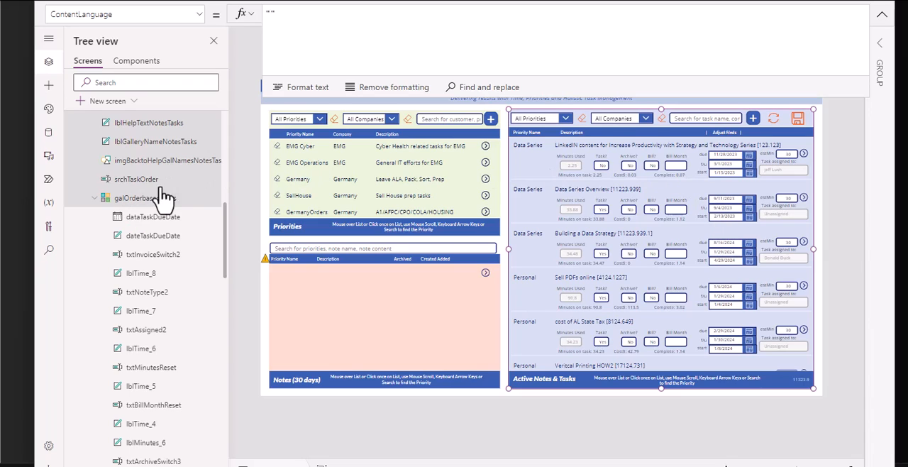
left_click(145, 198)
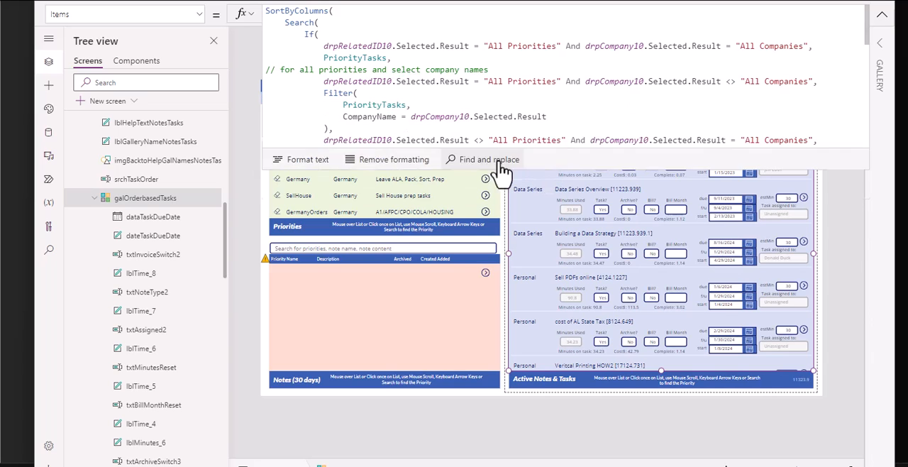
left_click(882, 14)
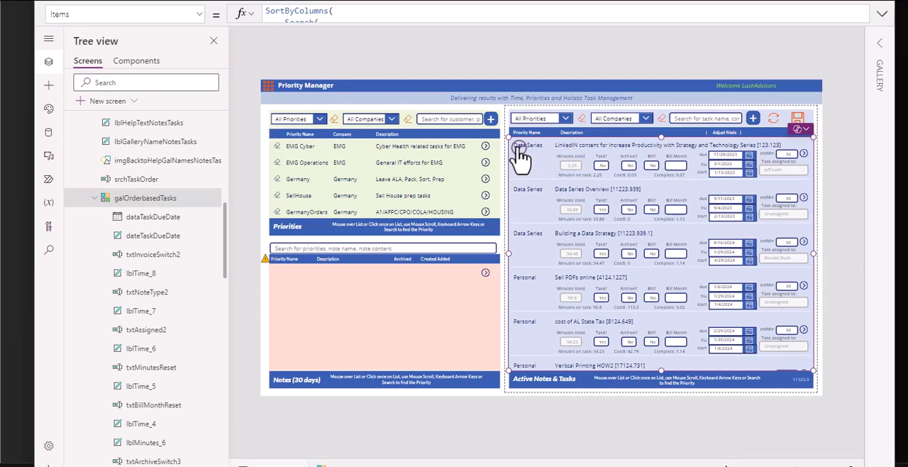
mouse_move(521, 158)
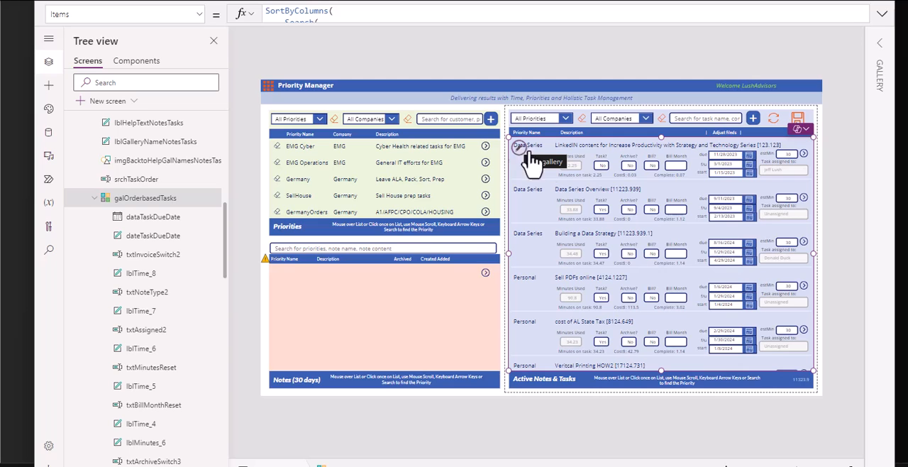
mouse_move(796, 370)
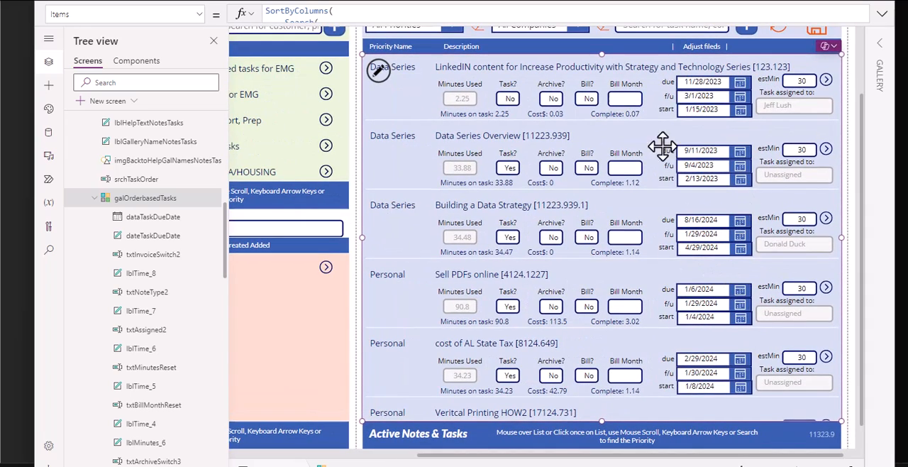
mouse_move(352, 191)
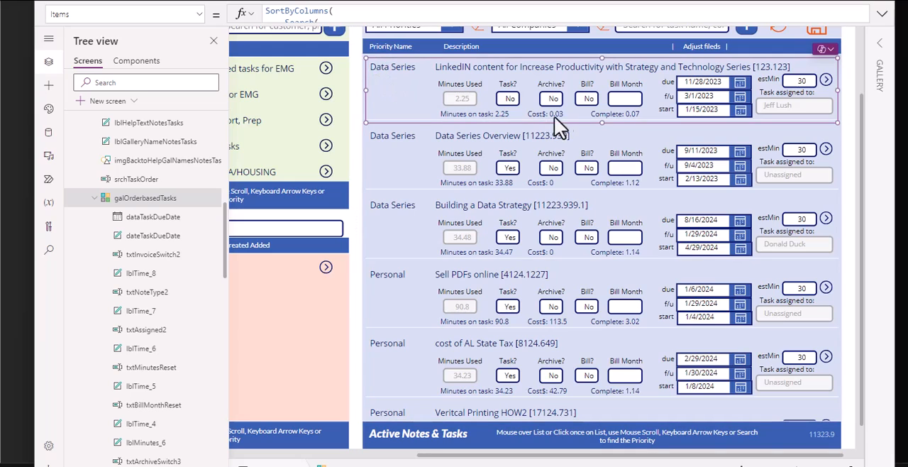
mouse_move(838, 117)
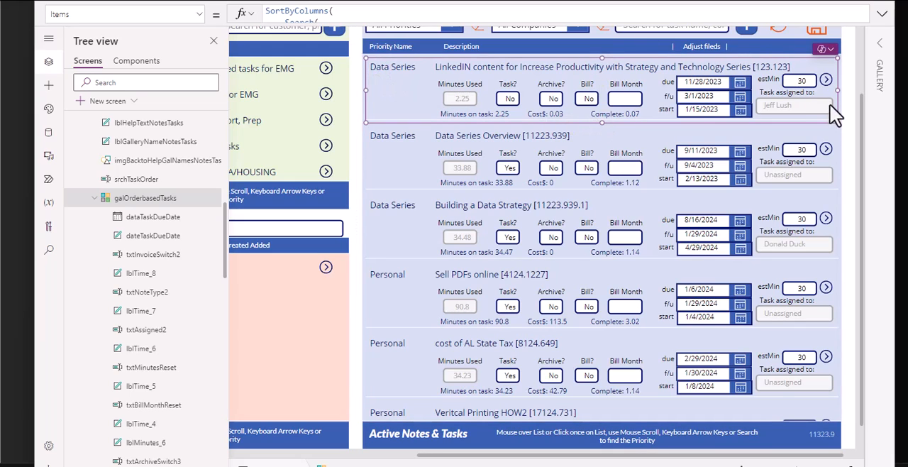
mouse_move(600, 122)
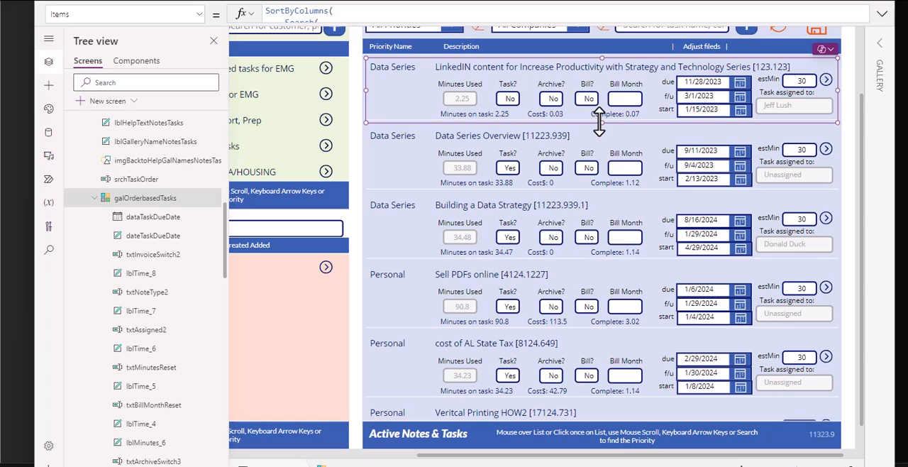
mouse_move(605, 96)
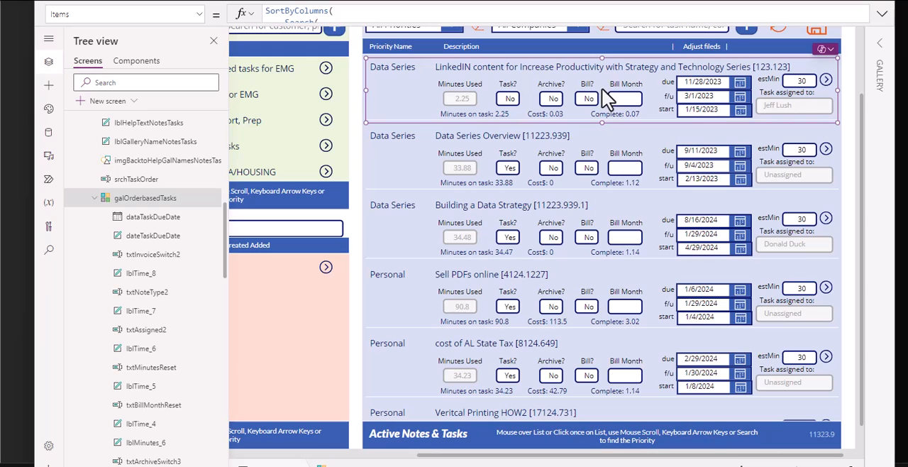
mouse_move(663, 89)
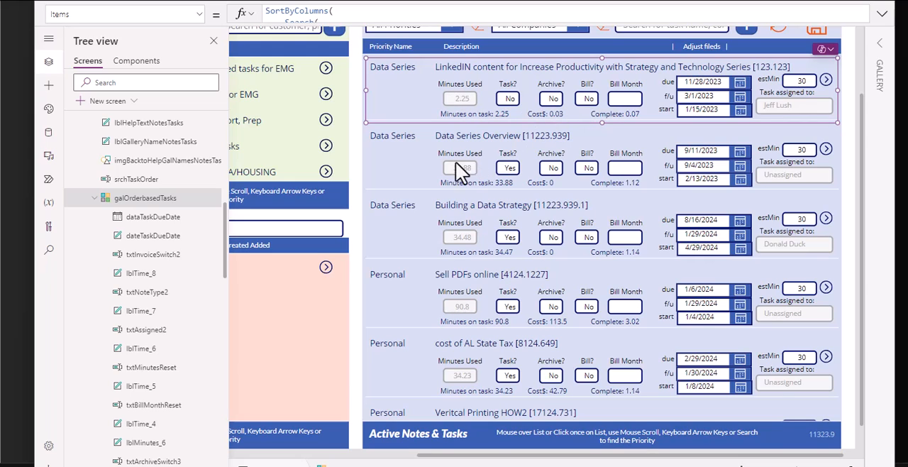
mouse_move(434, 150)
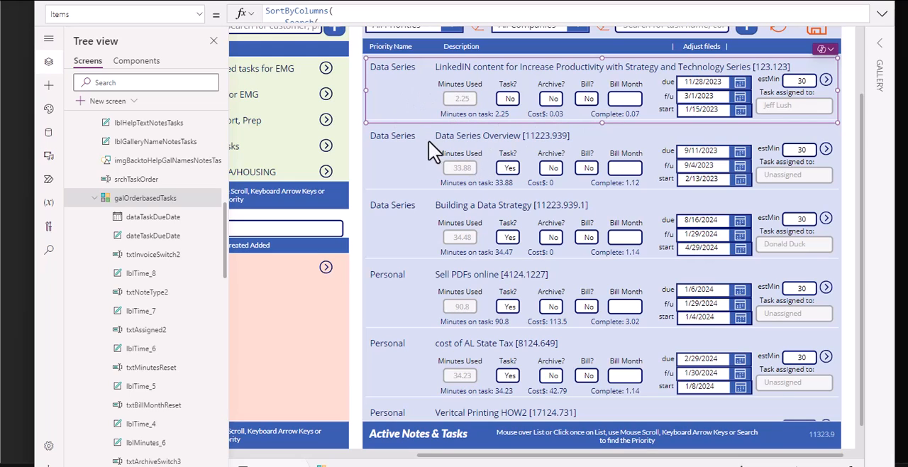
Step: Select a control inside the gallery's first task row
left_click(460, 84)
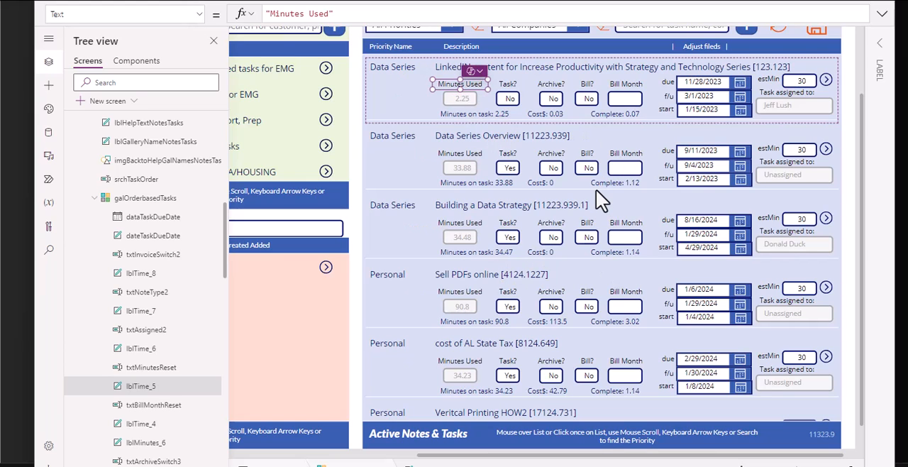
mouse_move(599, 198)
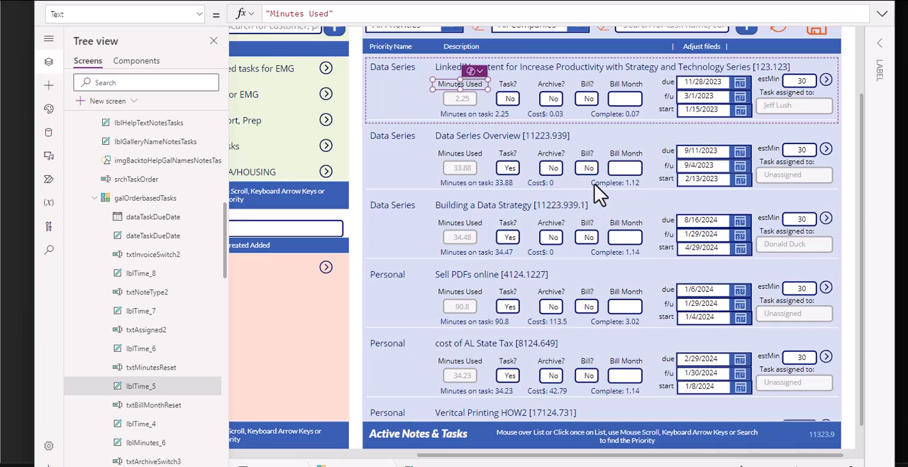
mouse_move(603, 114)
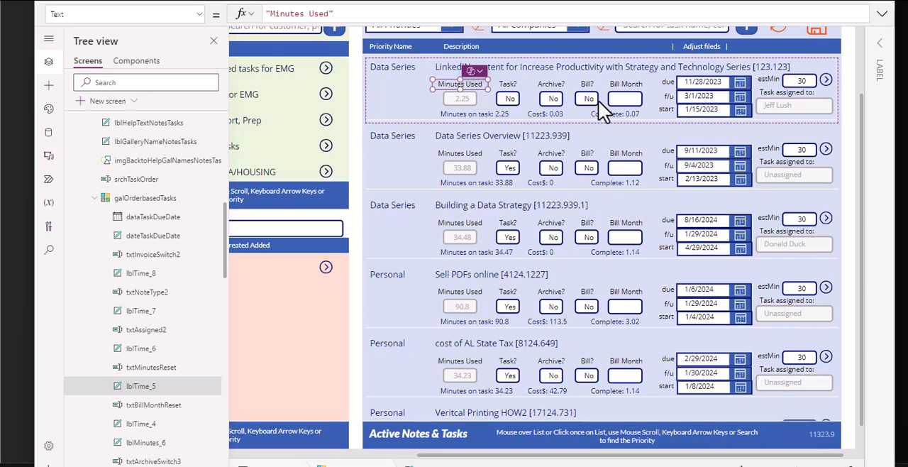
mouse_move(826, 88)
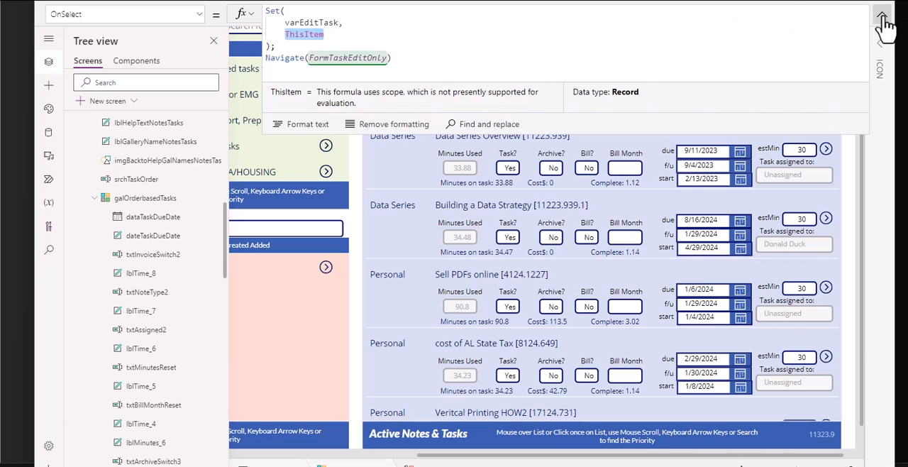
Step: Collapse the formula view, reselect the row icon, and check that varEditTask is a Record
left_click(883, 14)
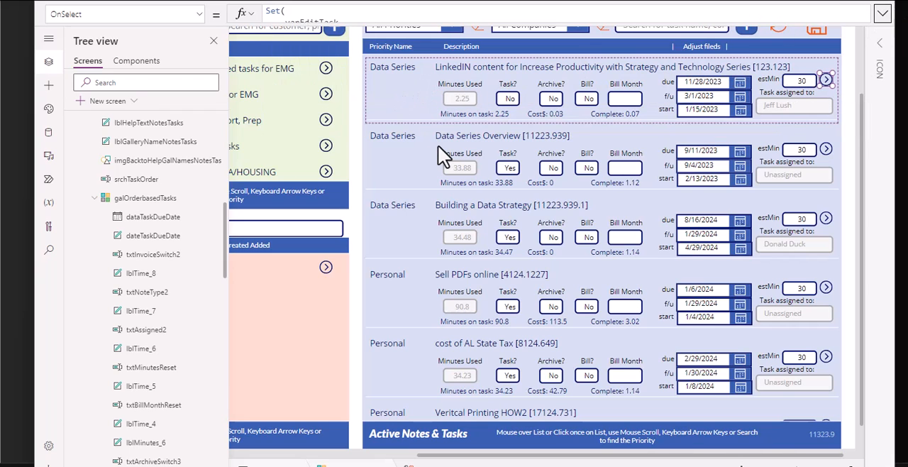
mouse_move(396, 175)
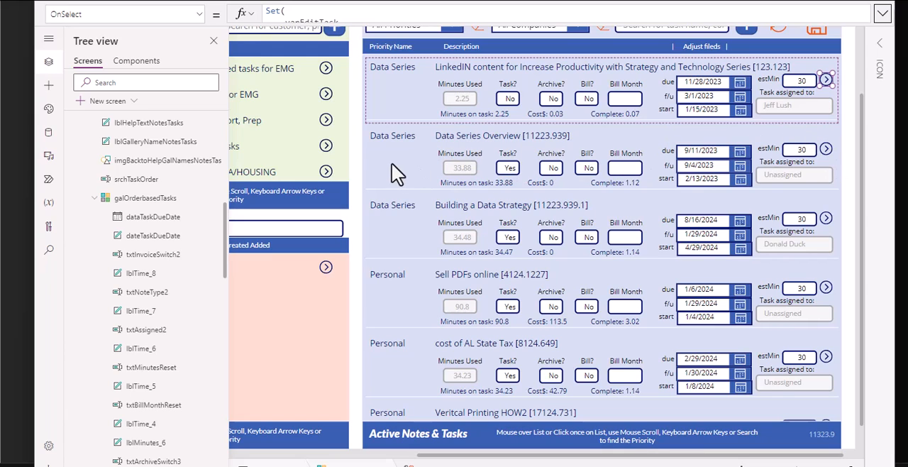
mouse_move(603, 99)
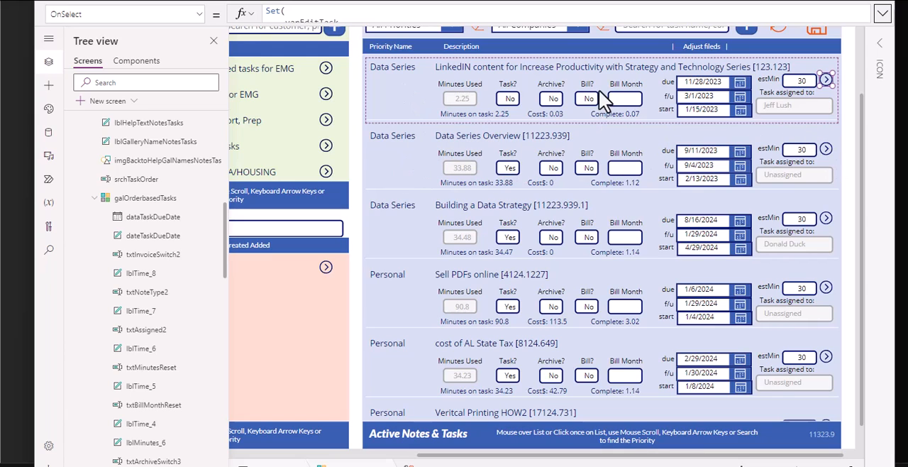
mouse_move(820, 81)
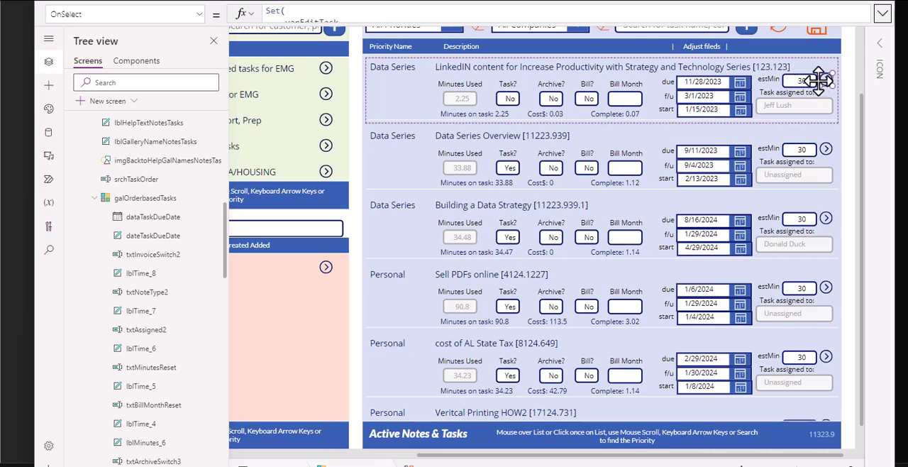
left_click(882, 13)
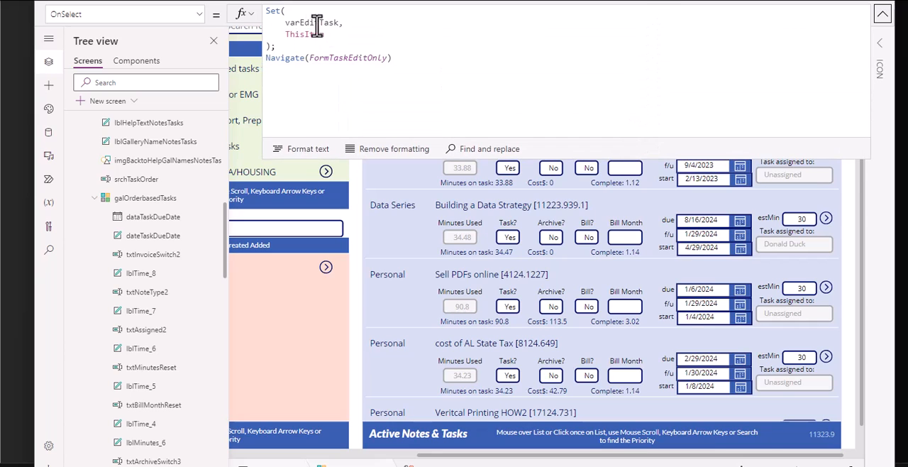
double_click(309, 22)
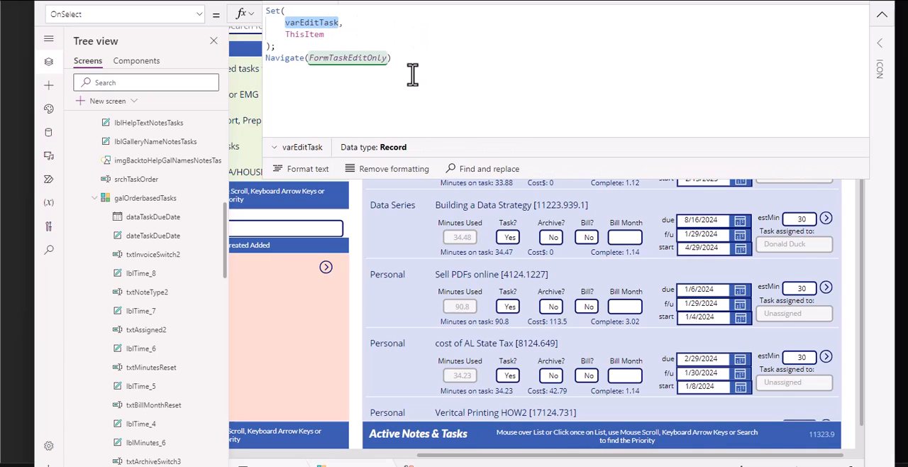
mouse_move(775, 21)
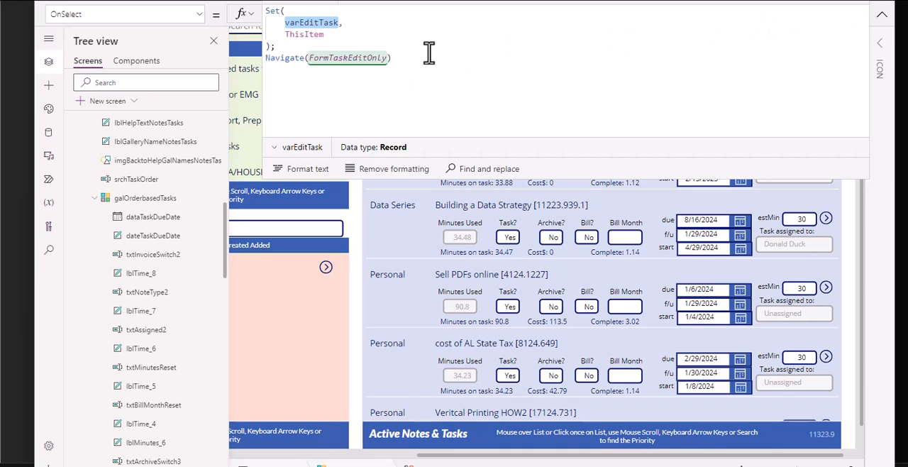
mouse_move(367, 71)
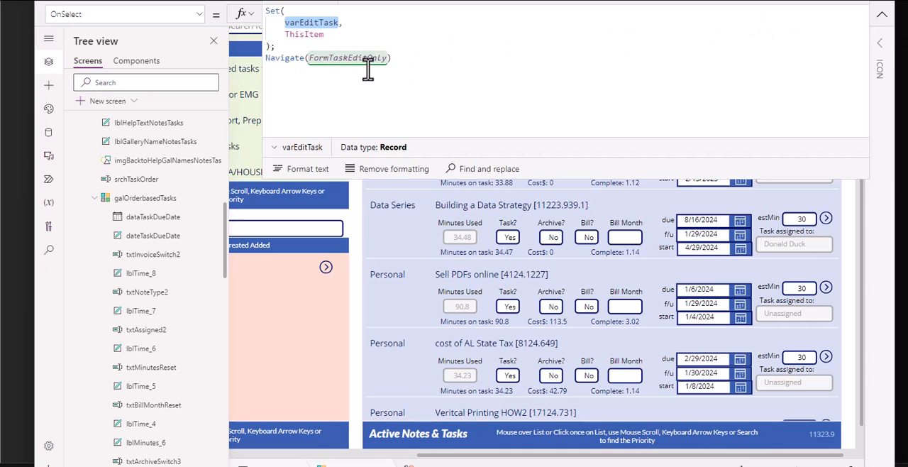
mouse_move(493, 55)
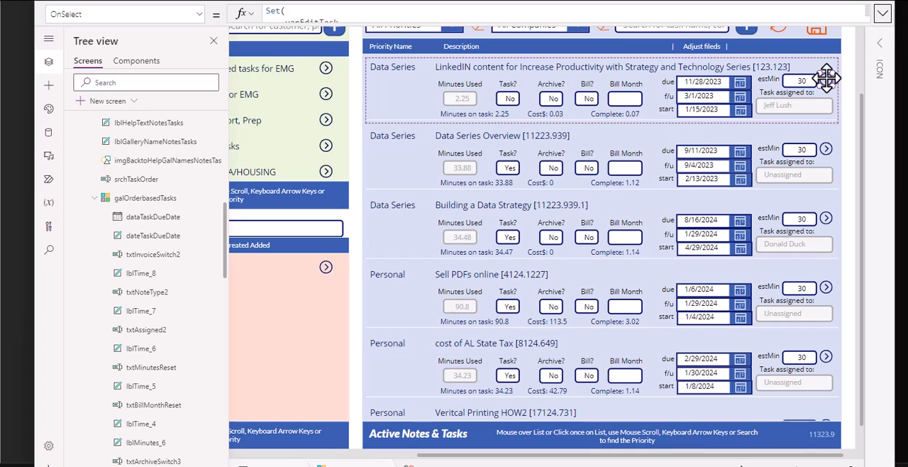
mouse_move(516, 73)
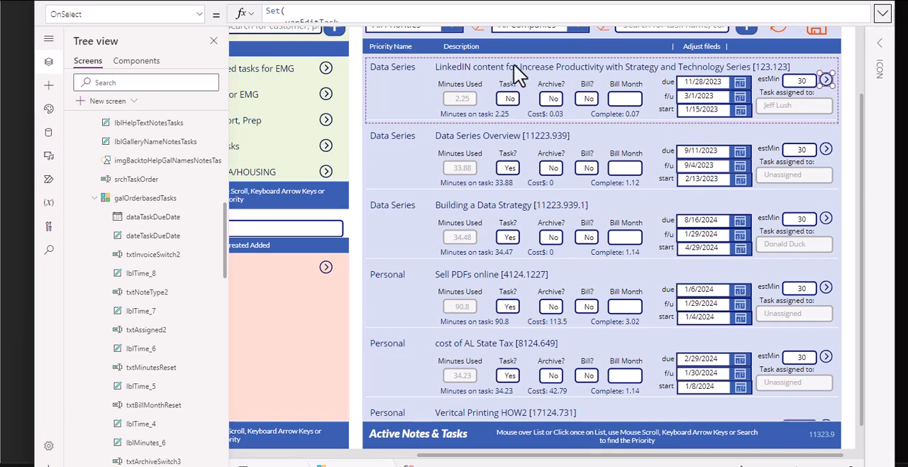
mouse_move(486, 99)
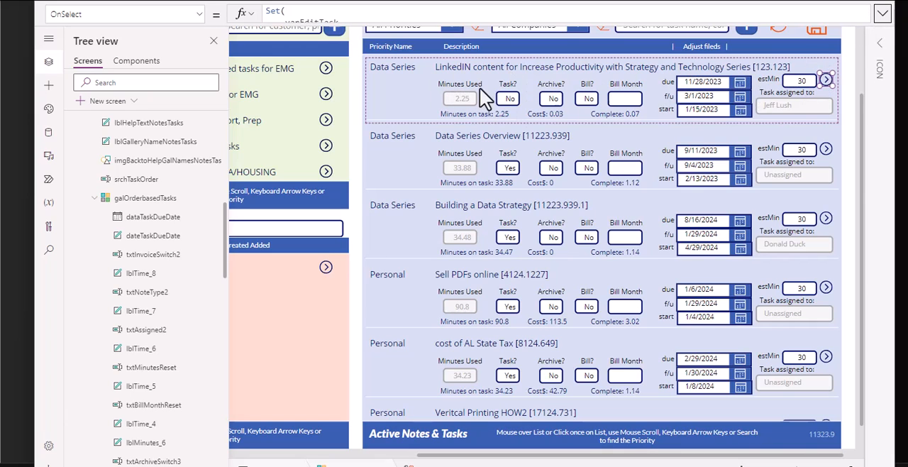
mouse_move(575, 106)
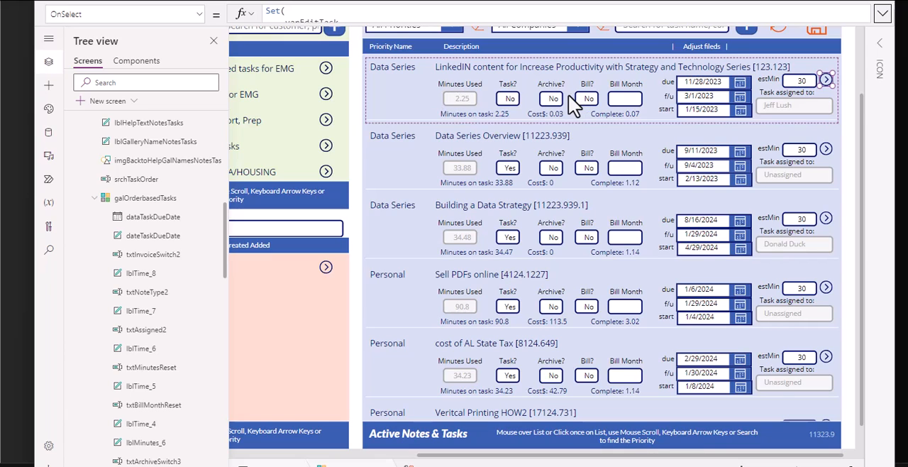
mouse_move(264, 138)
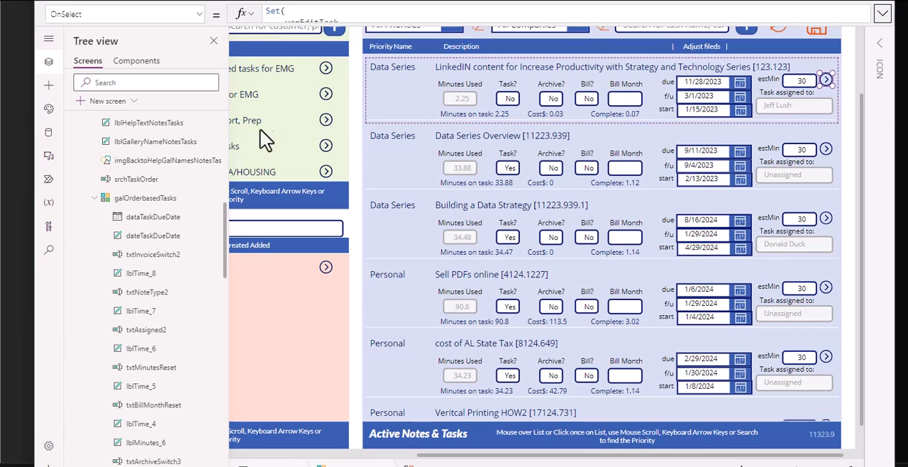
mouse_move(848, 92)
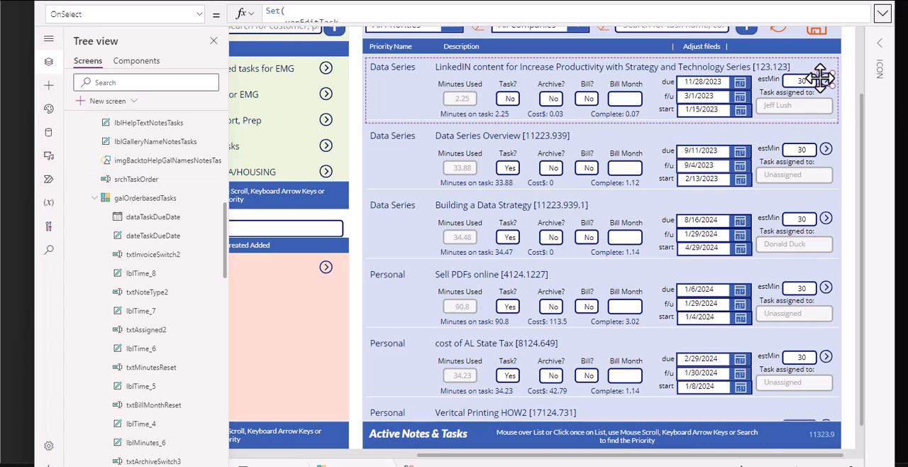
mouse_move(537, 139)
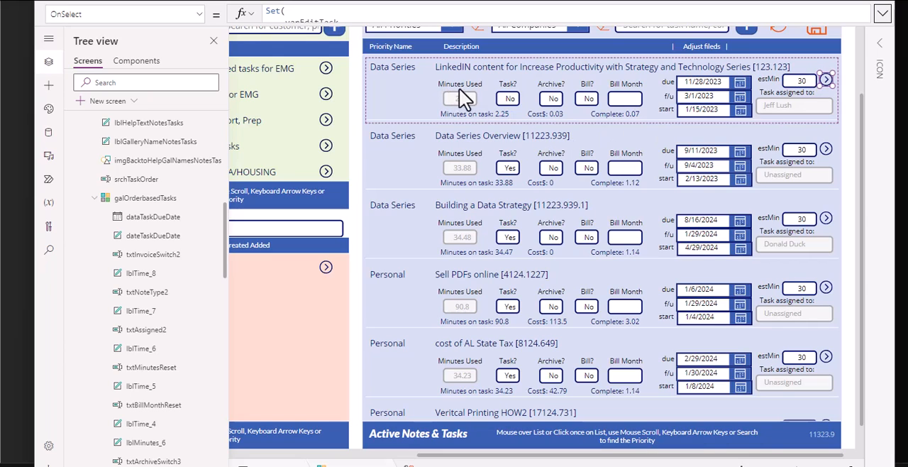
mouse_move(556, 94)
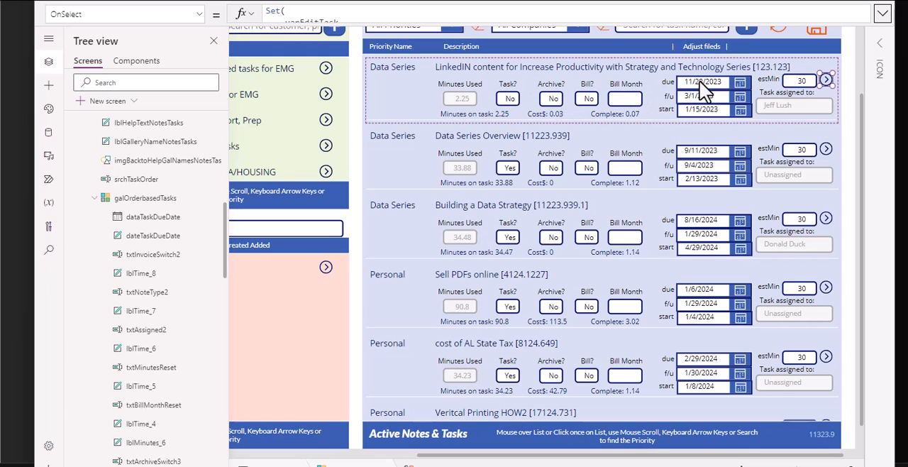
mouse_move(518, 96)
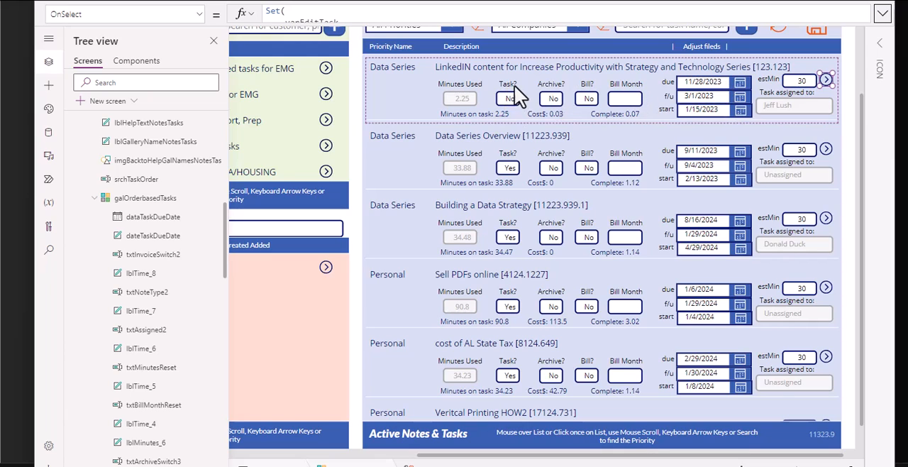
mouse_move(497, 97)
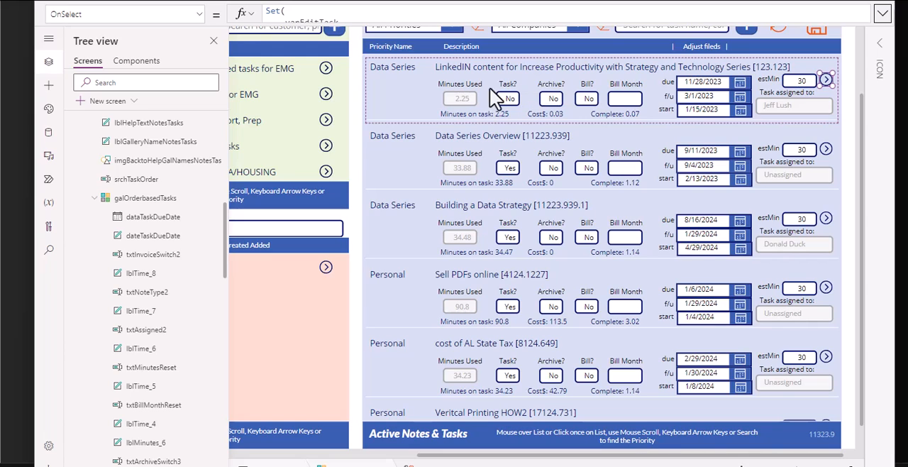
mouse_move(507, 96)
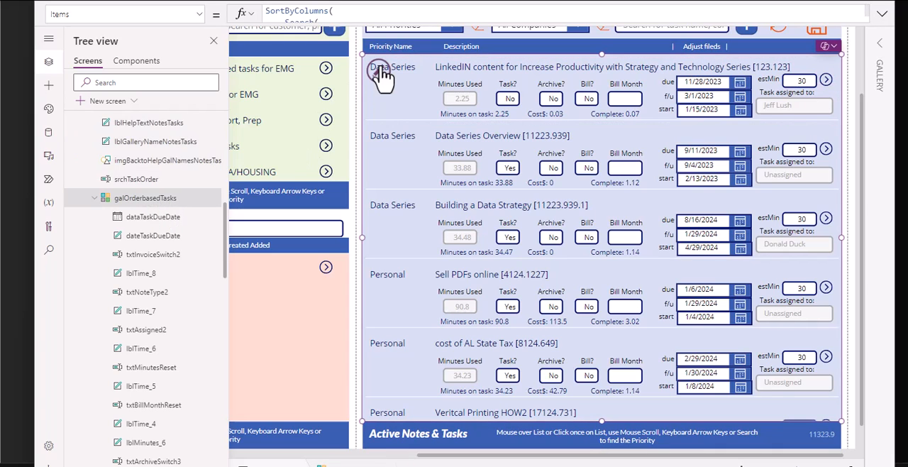
mouse_move(381, 75)
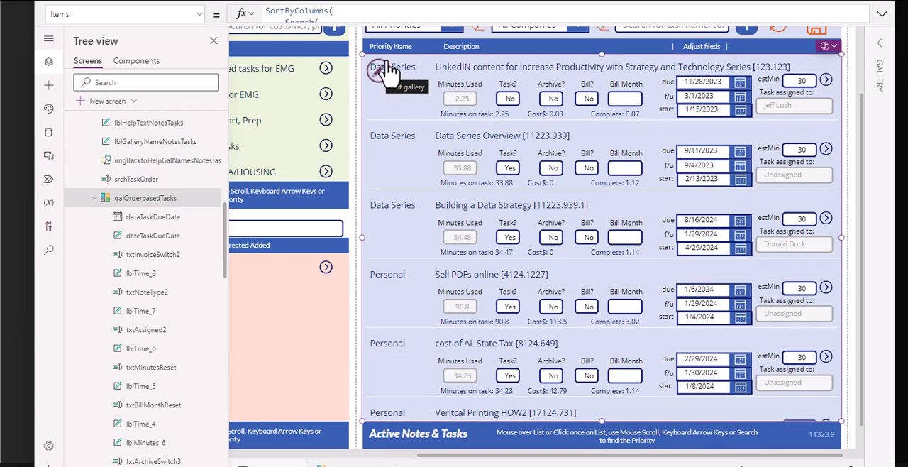
Step: Expand galOrderbasedTasks' SortByColumns(Search(If(...))) Items formula to read it, then collapse it
left_click(882, 13)
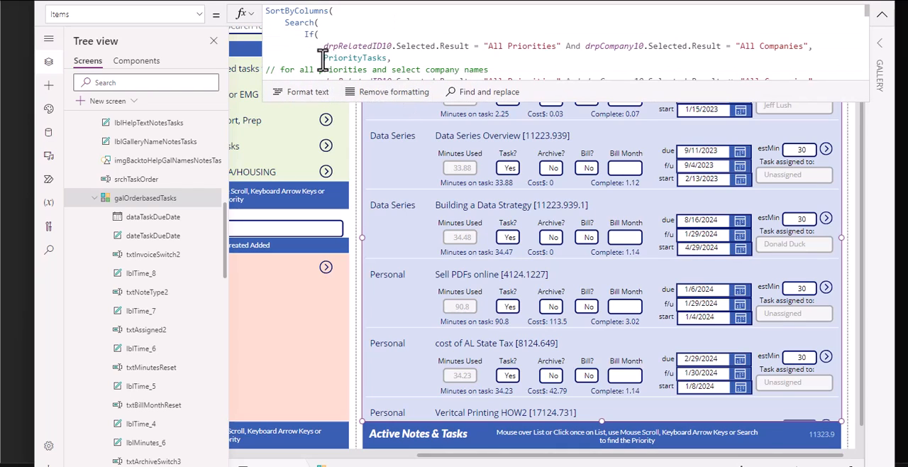
mouse_move(782, 42)
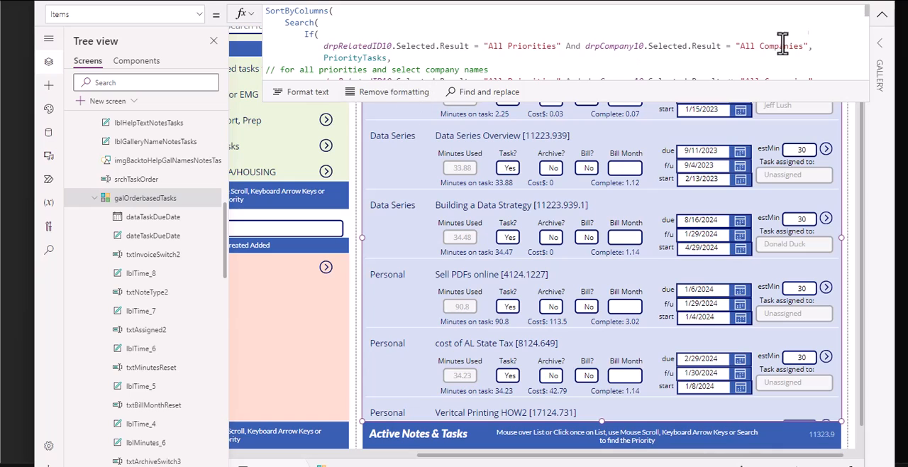
left_click(882, 14)
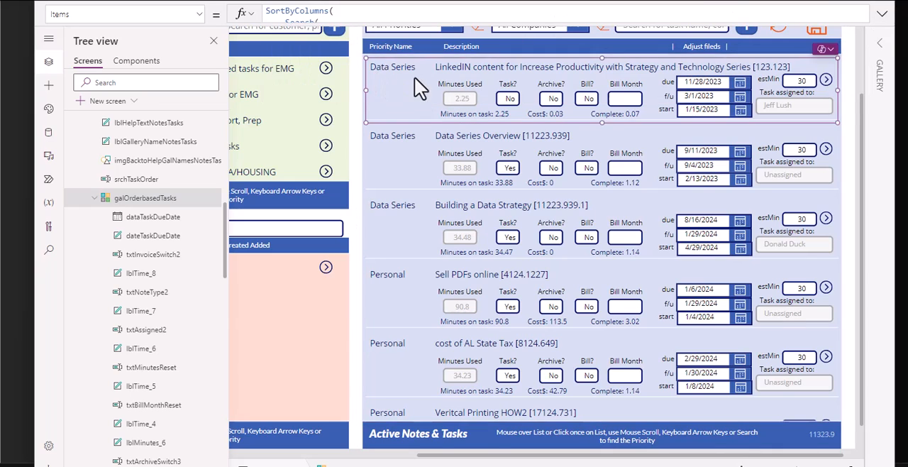
mouse_move(426, 85)
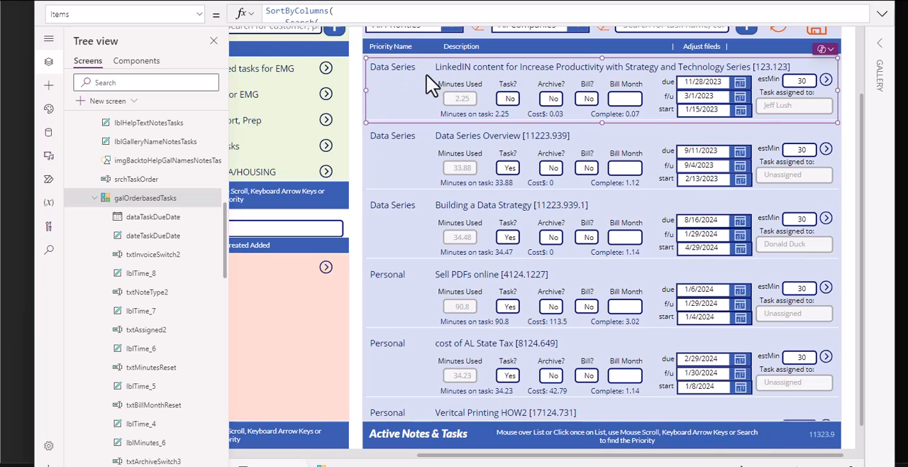
mouse_move(652, 95)
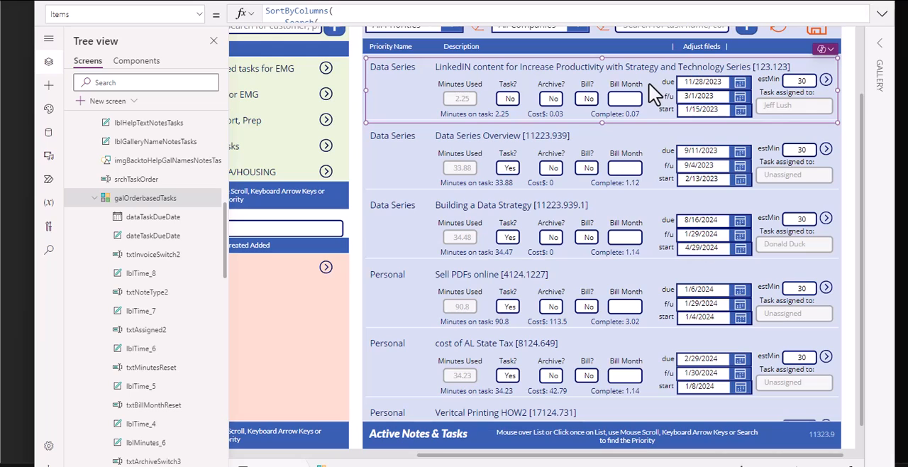
mouse_move(830, 92)
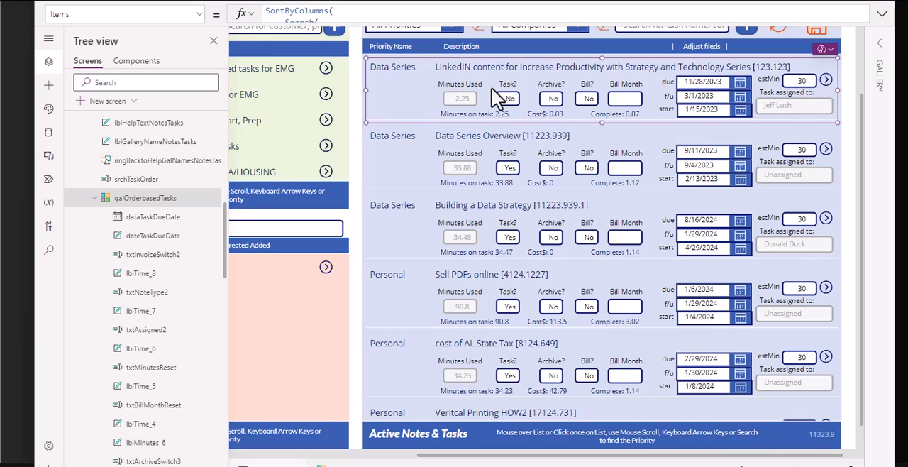
mouse_move(744, 105)
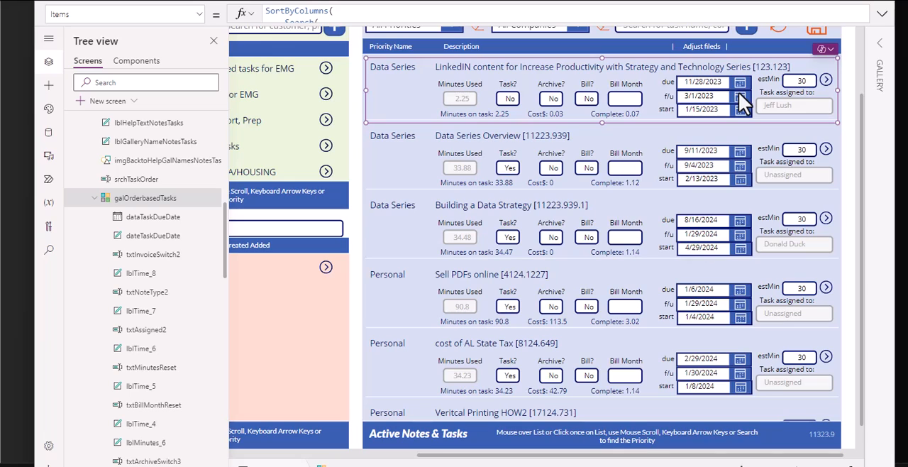
mouse_move(741, 92)
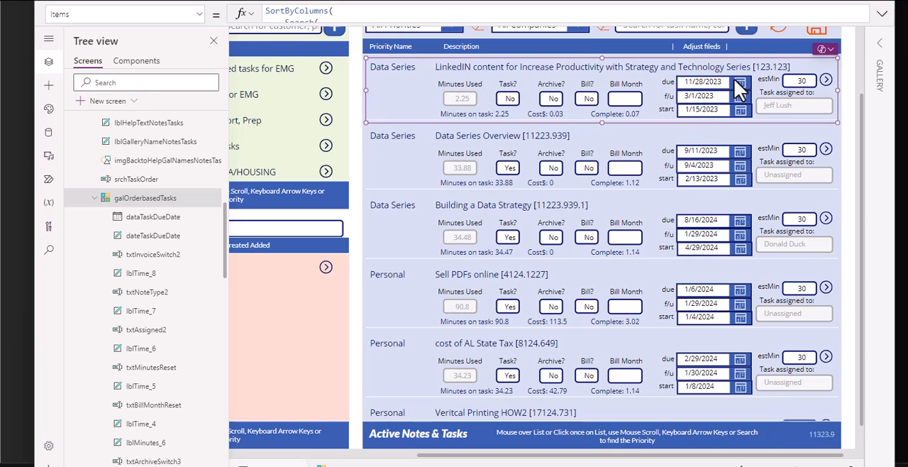
mouse_move(823, 39)
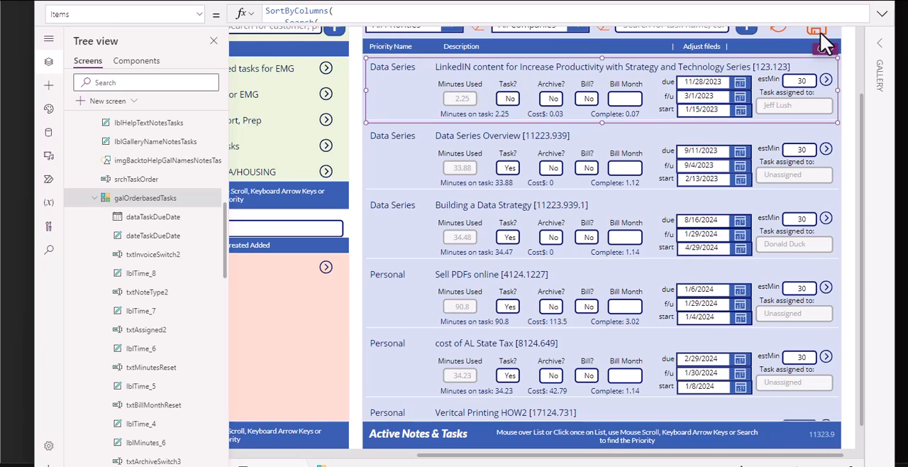
mouse_move(602, 245)
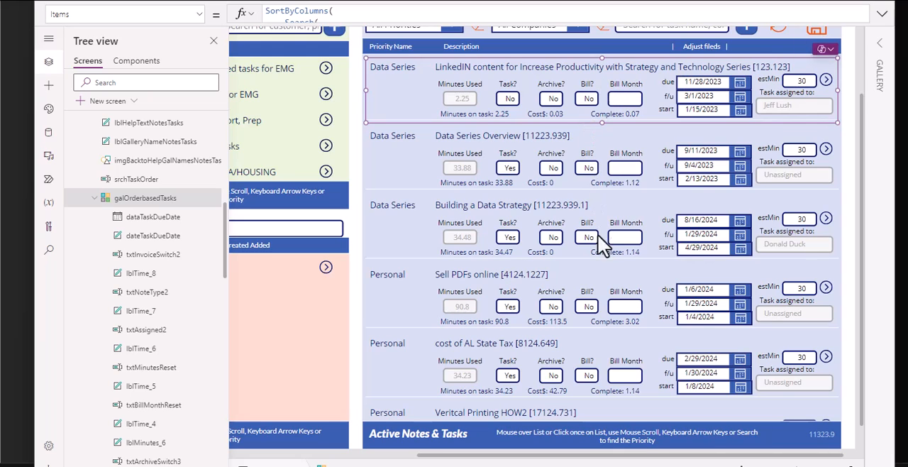
mouse_move(585, 330)
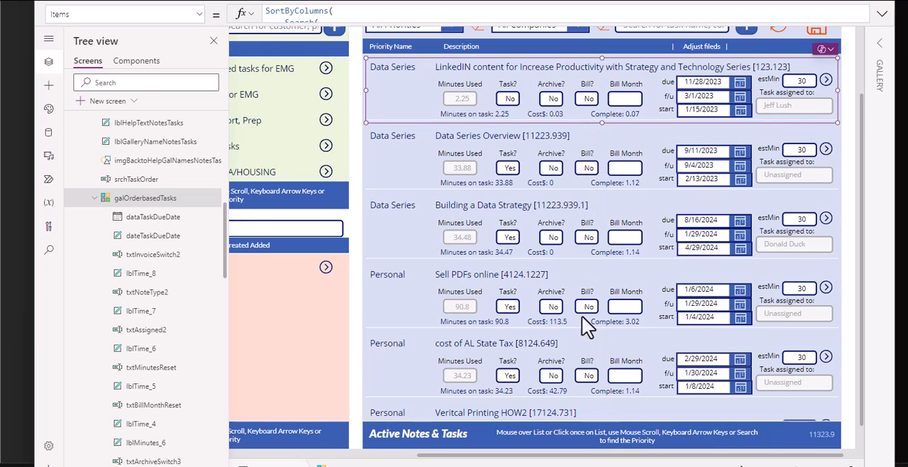
mouse_move(582, 113)
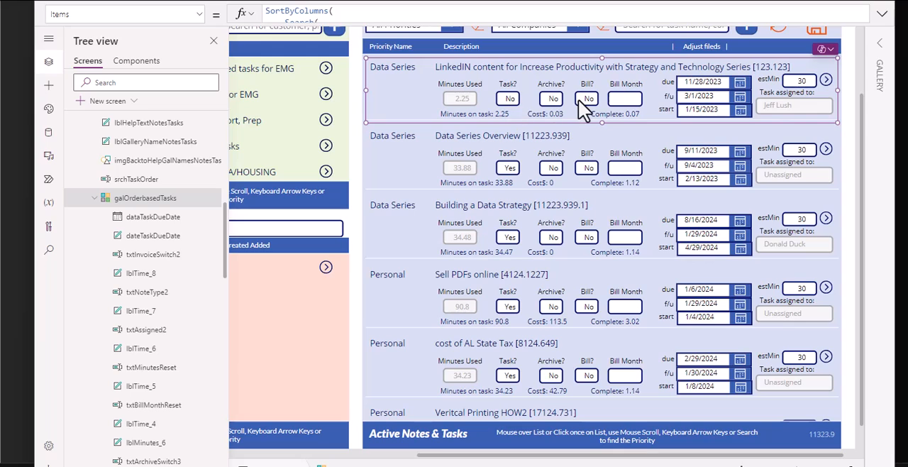
mouse_move(514, 87)
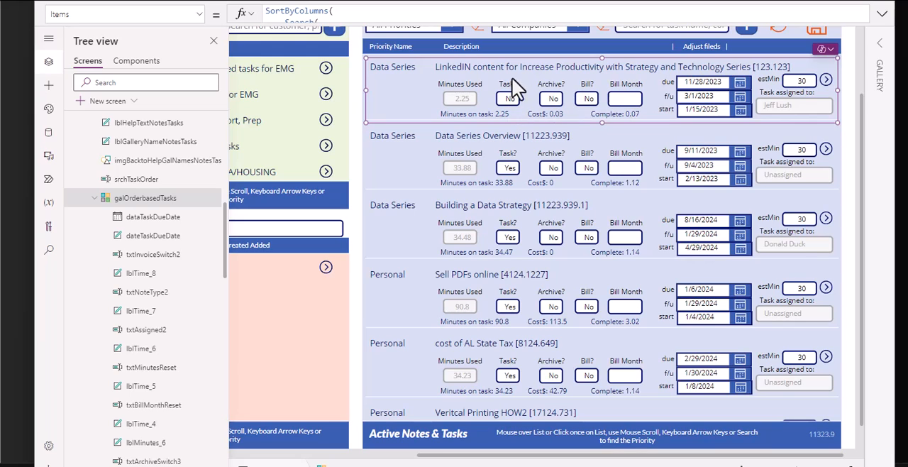
mouse_move(646, 120)
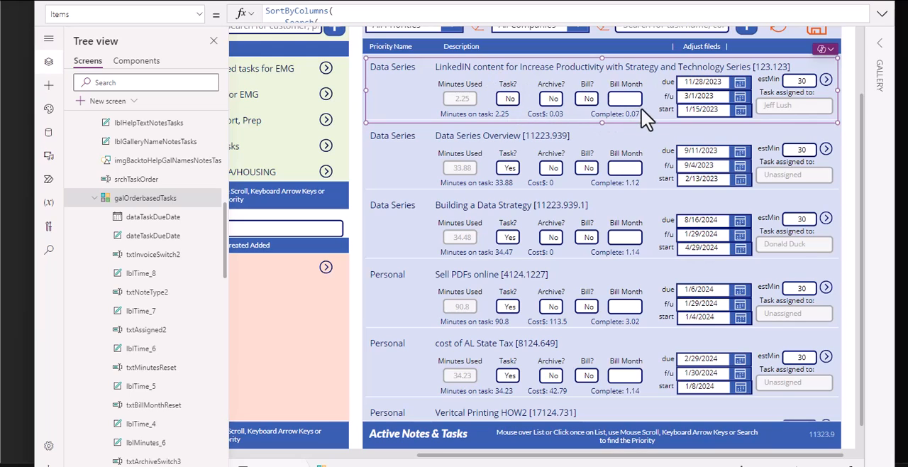
mouse_move(766, 88)
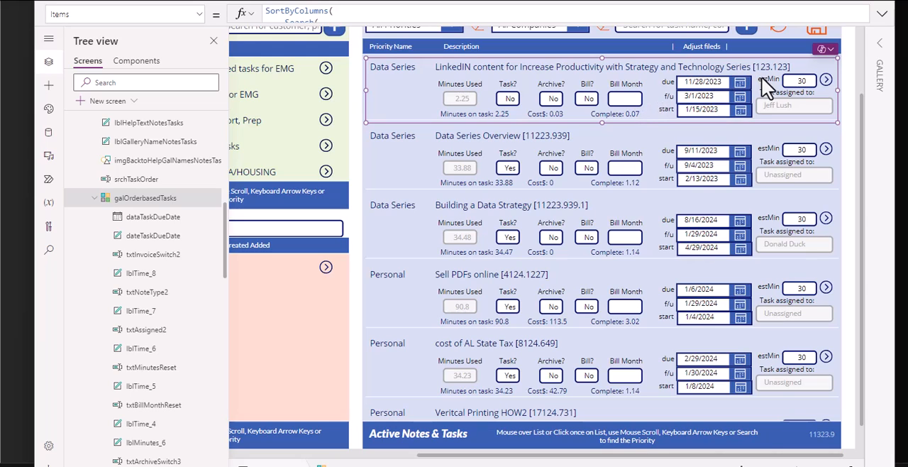
mouse_move(658, 99)
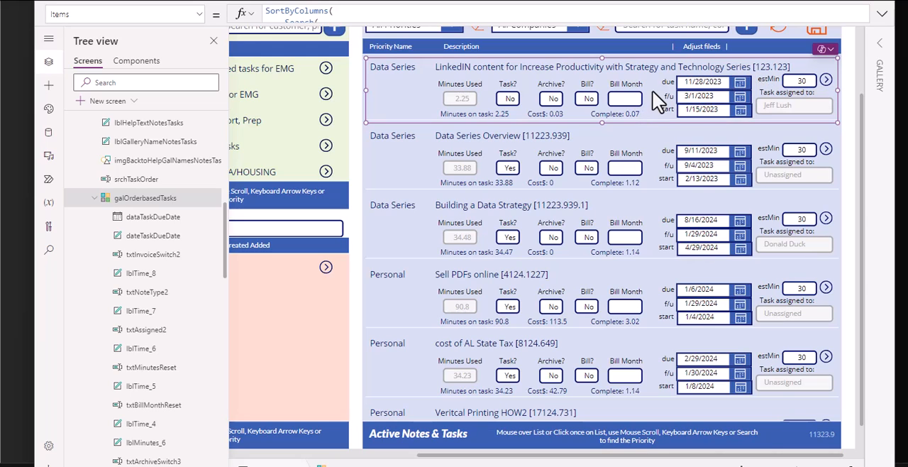
mouse_move(571, 110)
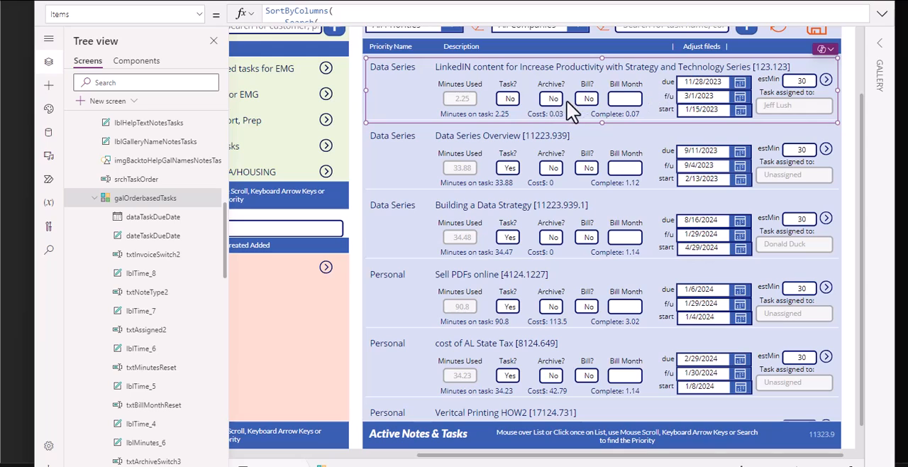
mouse_move(552, 112)
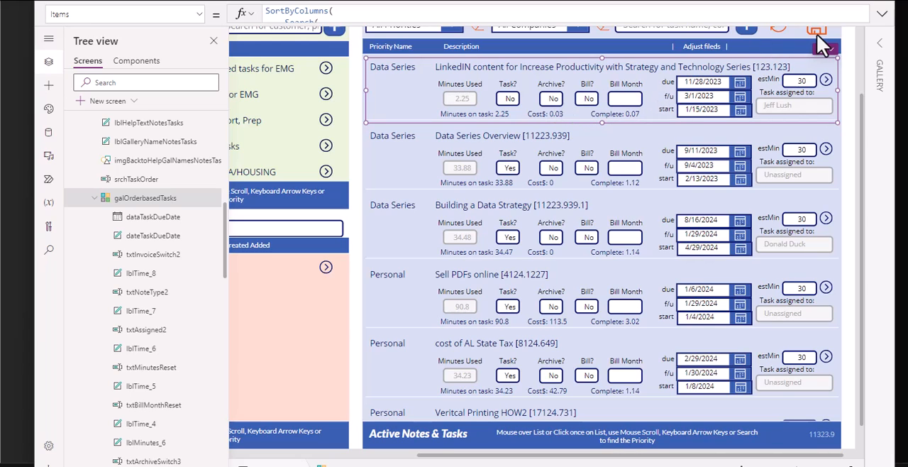
mouse_move(656, 170)
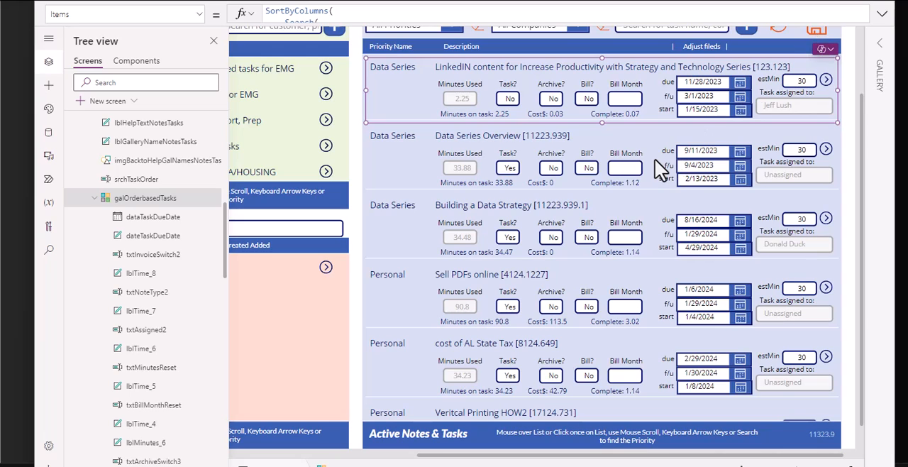
mouse_move(791, 75)
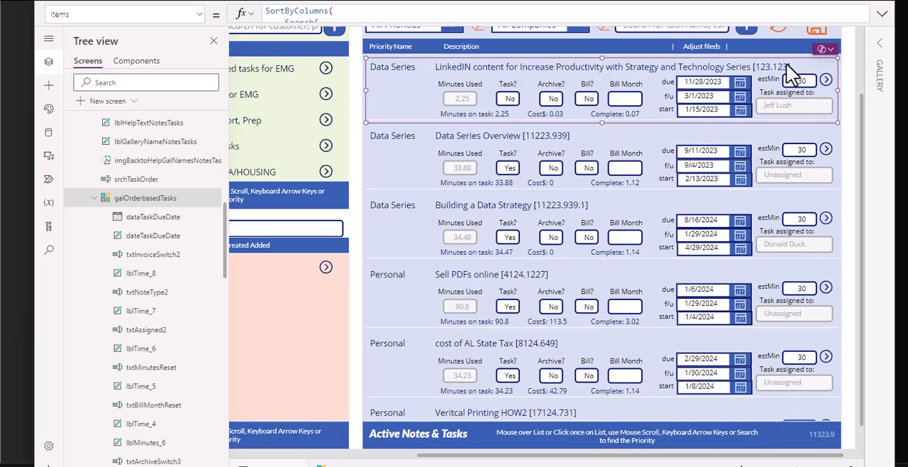
mouse_move(486, 113)
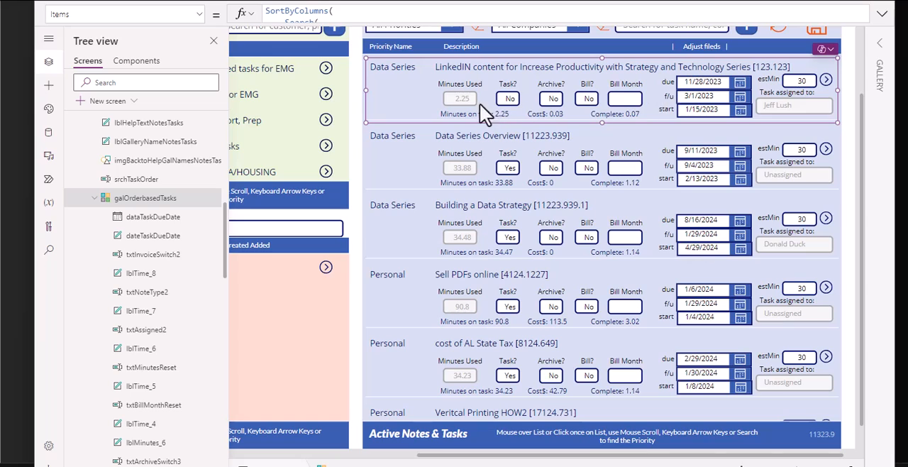
mouse_move(640, 107)
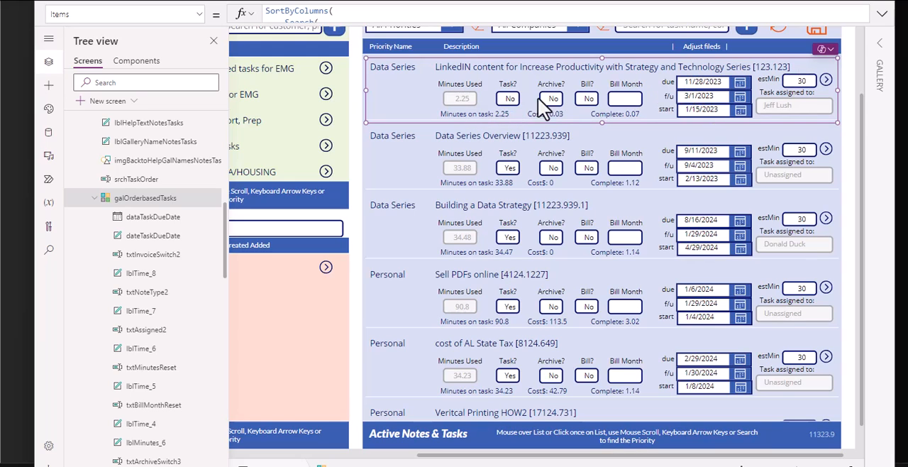
mouse_move(625, 98)
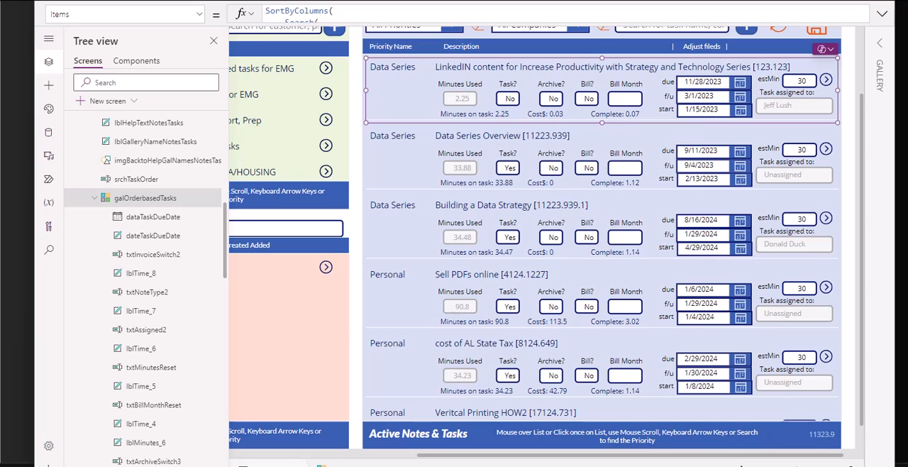
mouse_move(770, 119)
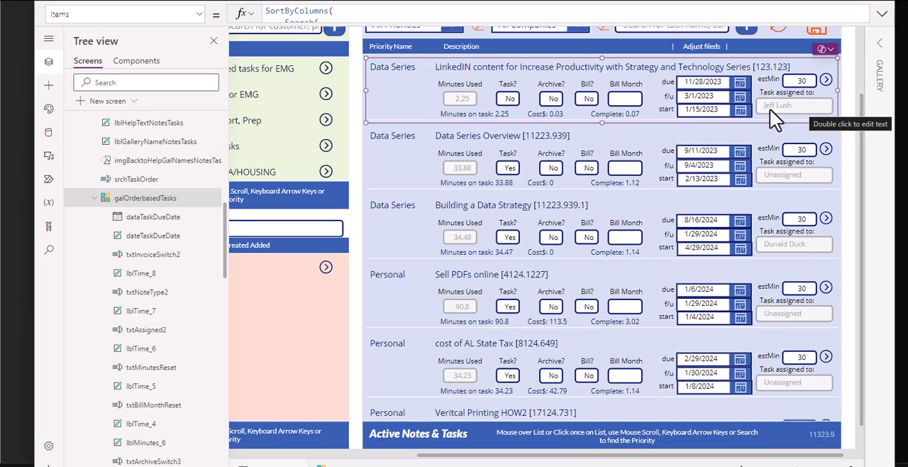
mouse_move(800, 120)
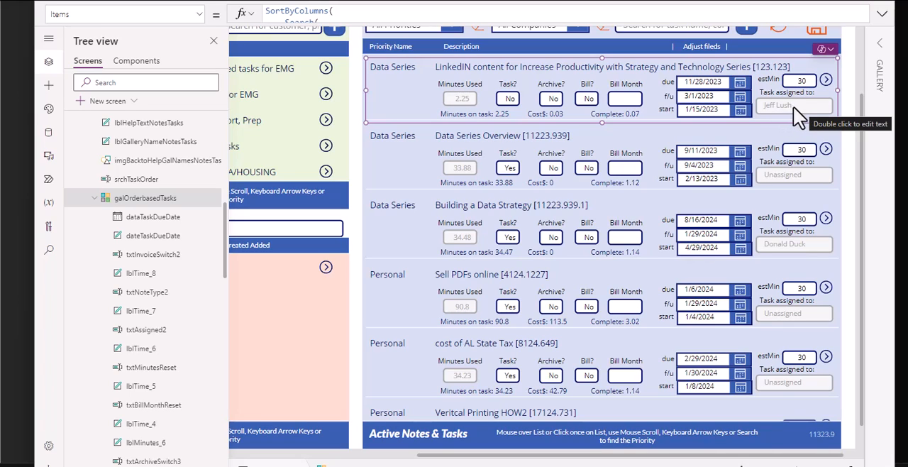
Step: Select the first row's arrow icon to show Set(varEditTask, ThisItem); Navigate(FormTaskEditOnly)
left_click(826, 79)
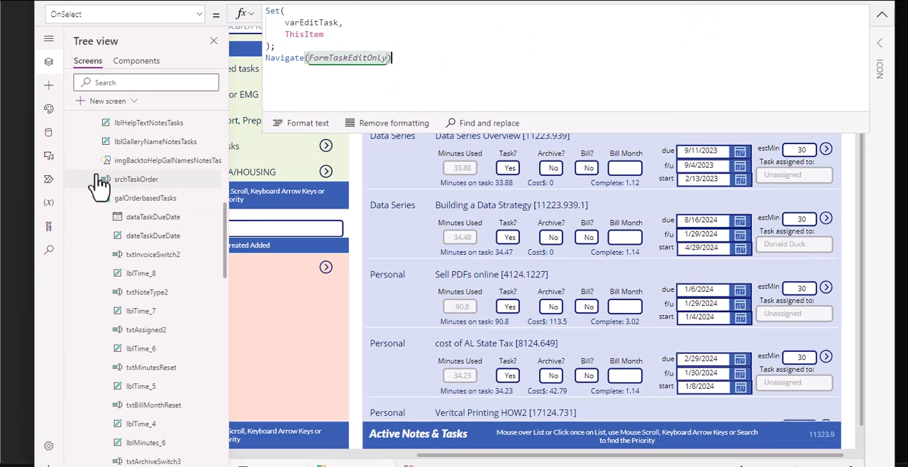
Step: Filter the Tree view by 'FormTas' to list FormTaskEditOnly and FormTaskViewOnly
scroll("down", 3)
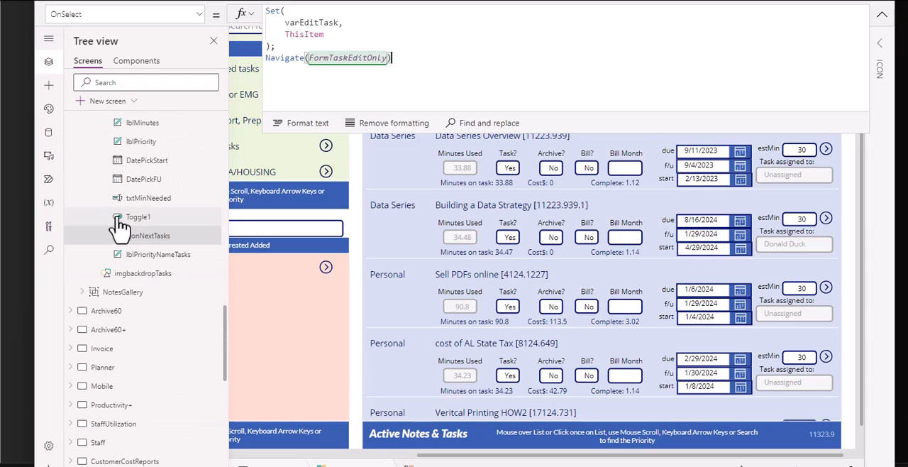
scroll("down", 3)
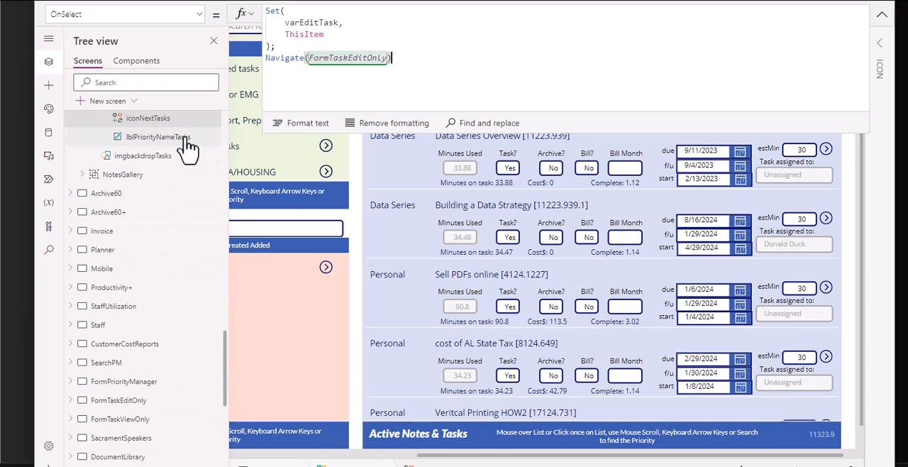
left_click(146, 82)
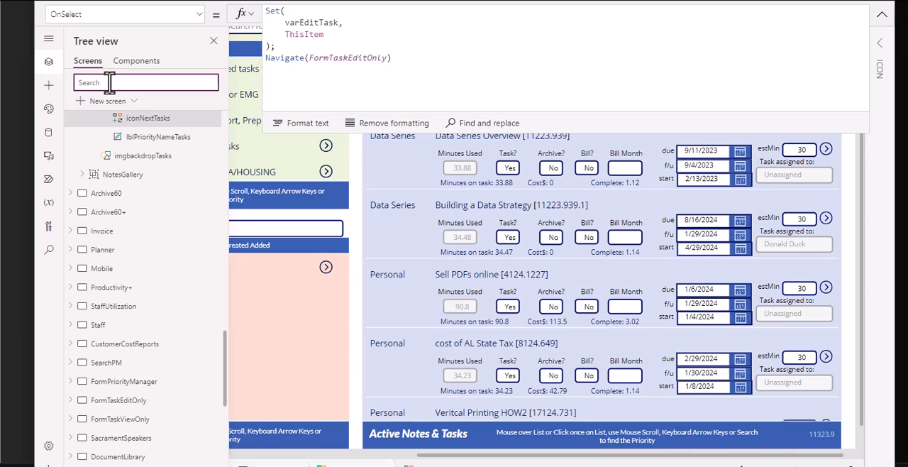
type("Form,")
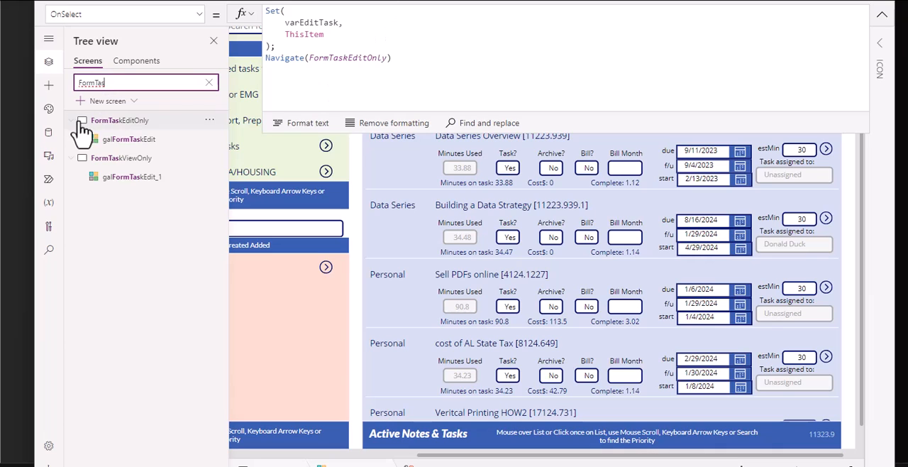
mouse_move(128, 120)
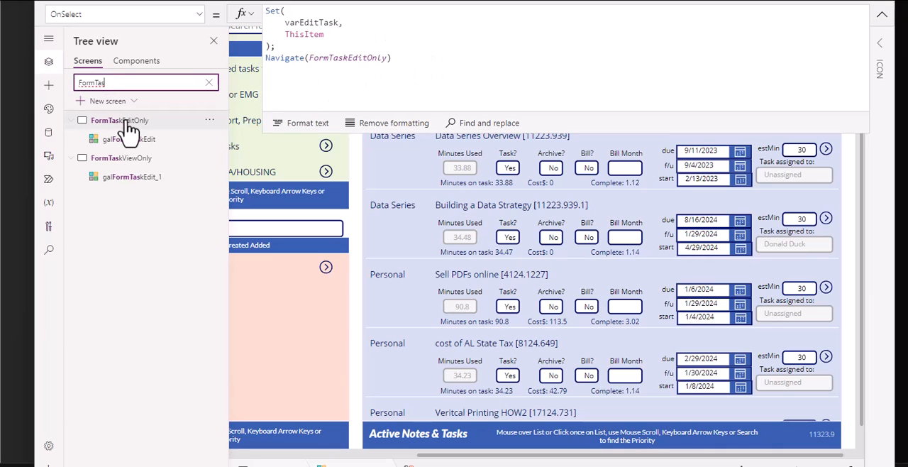
Step: Open the FormTaskEditOnly screen from the filtered tree and start the app preview
left_click(119, 120)
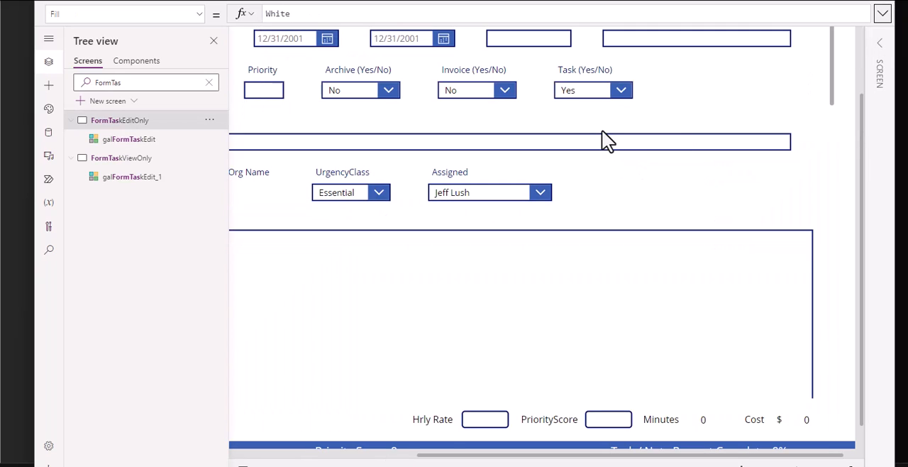
scroll("up", 3)
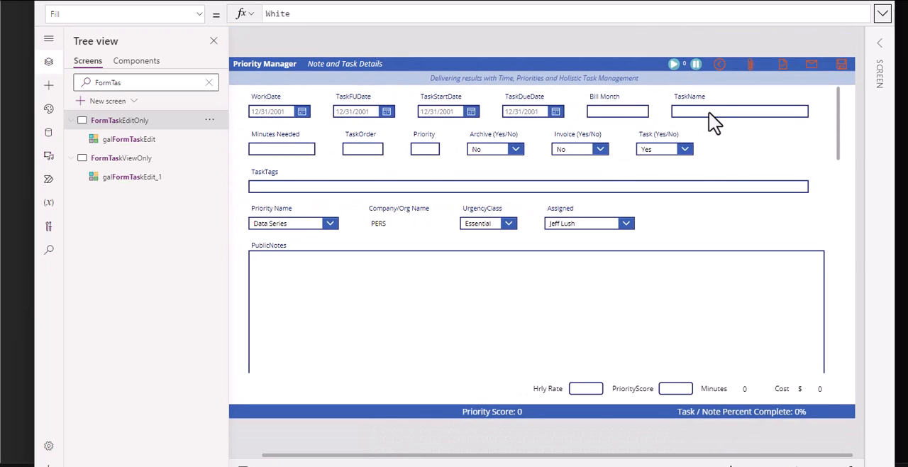
mouse_move(736, 119)
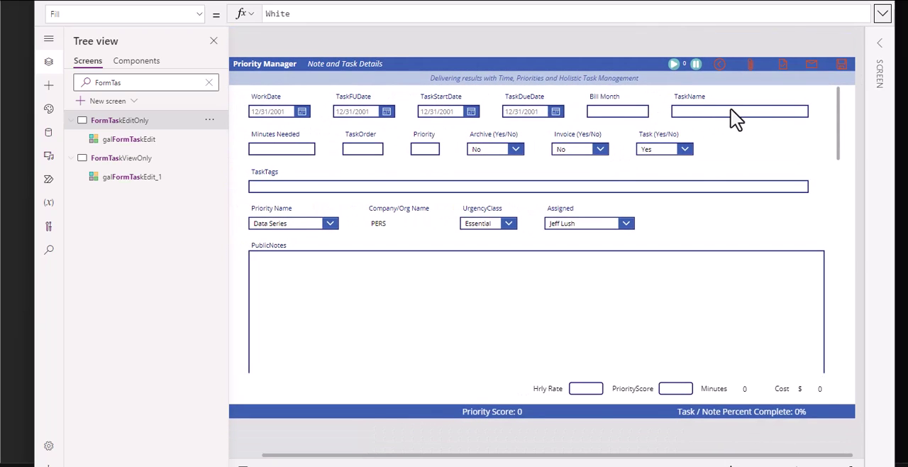
mouse_move(814, 10)
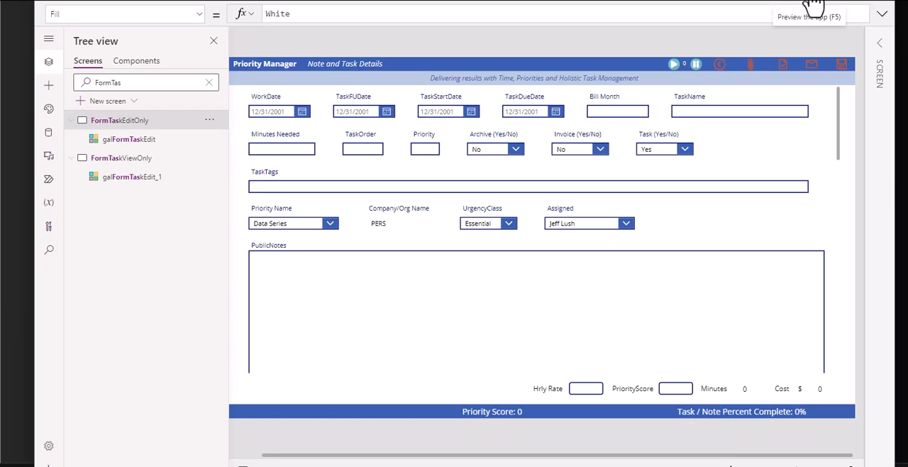
left_click(809, 13)
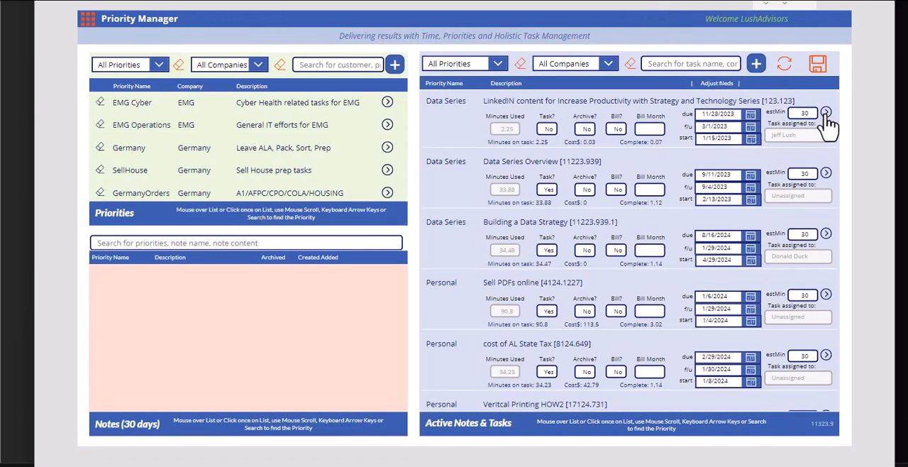
Step: Open the LinkedIn task's details in preview, then select the galFormTaskEdit gallery
left_click(826, 113)
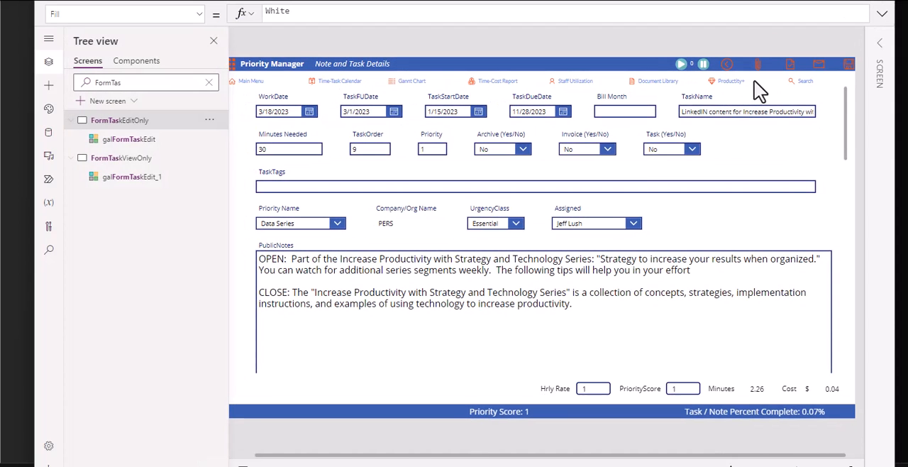
mouse_move(479, 144)
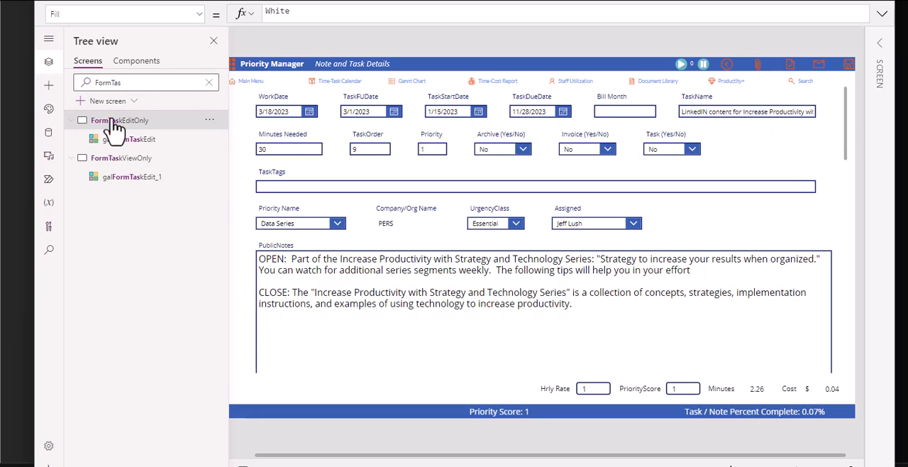
mouse_move(121, 135)
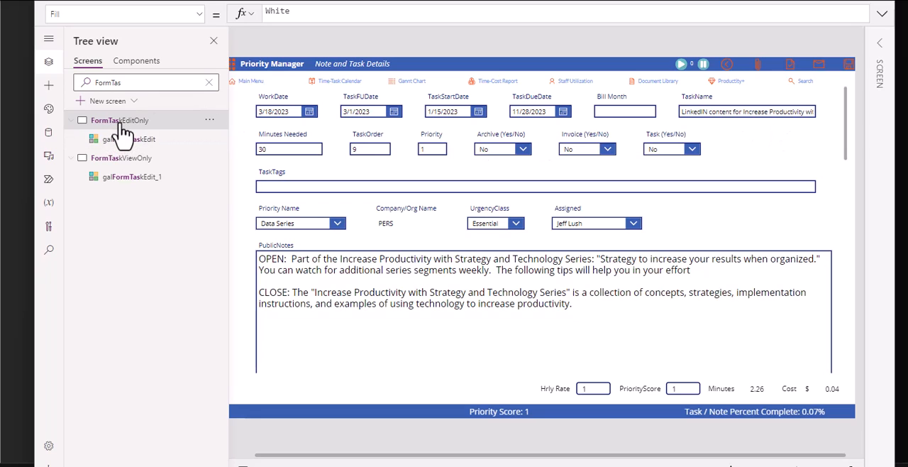
left_click(127, 138)
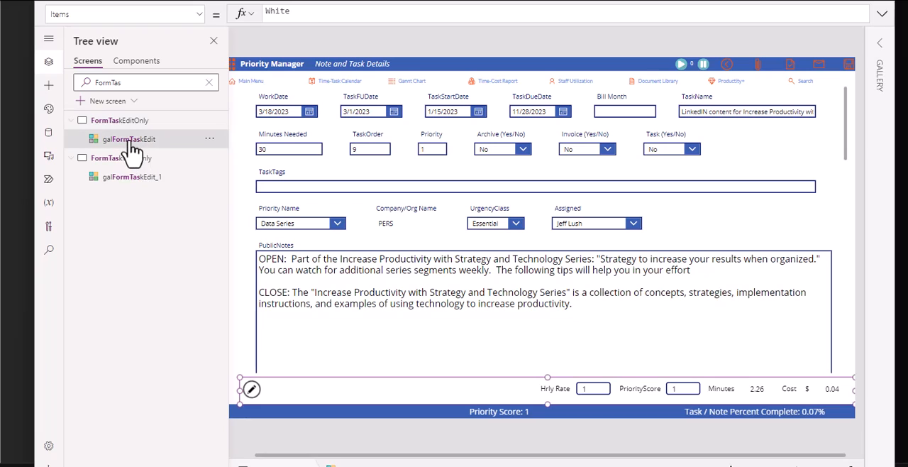
Step: Confirm galFormTaskEdit's Items is varEditTask, clear the tree search, and select the edit form
left_click(128, 139)
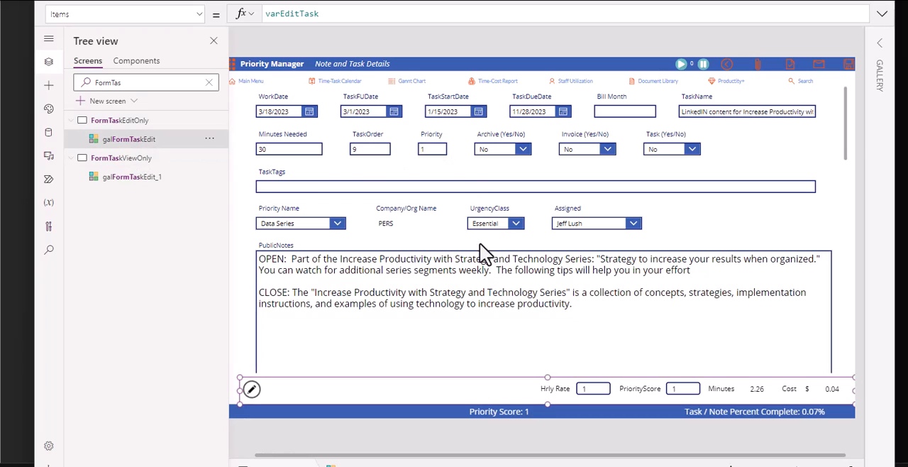
left_click(119, 120)
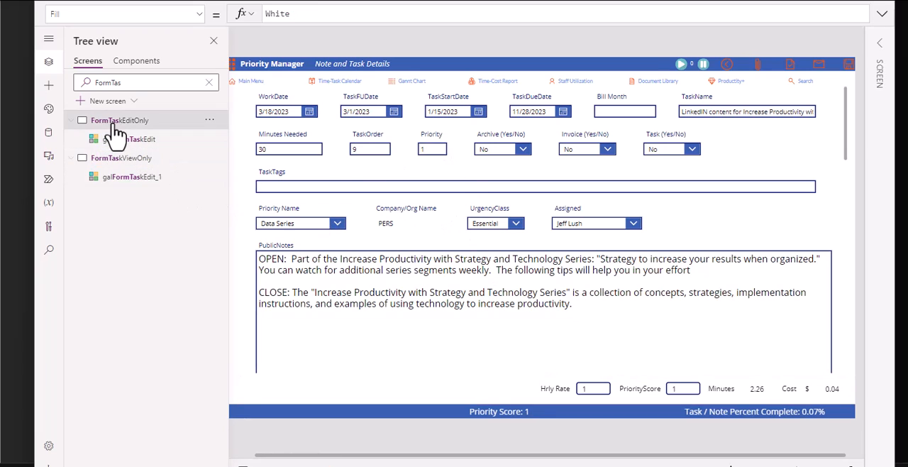
left_click(209, 82)
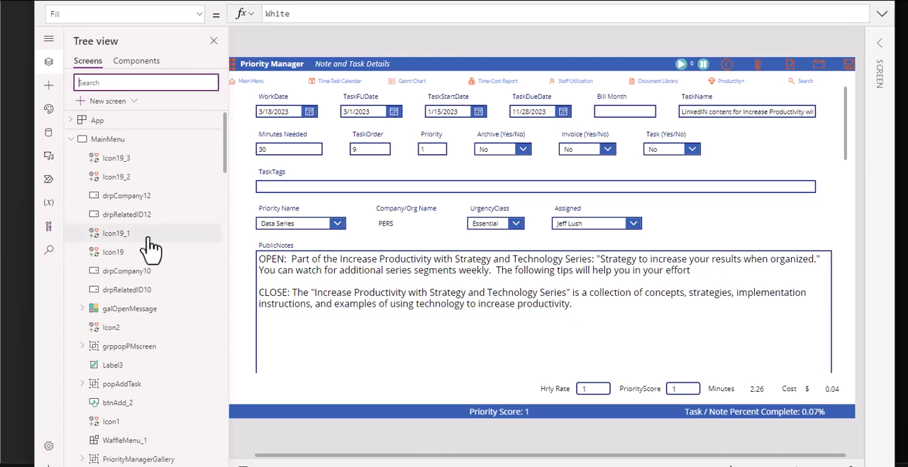
scroll("down", 3)
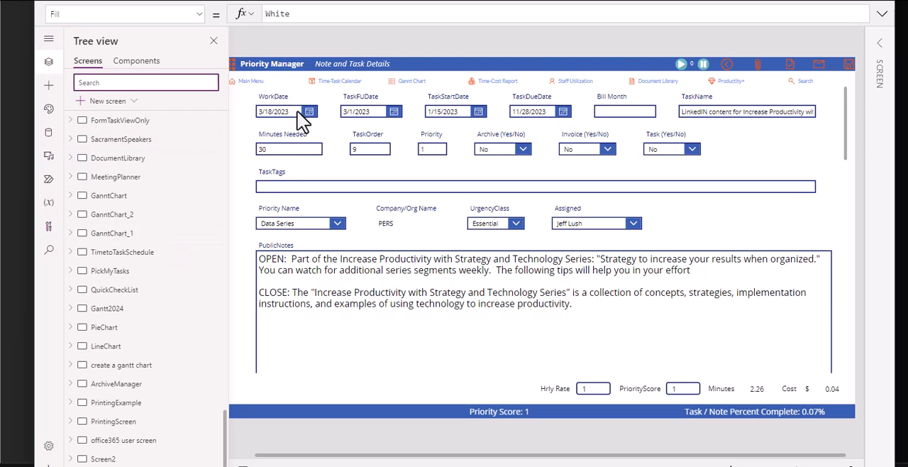
left_click(284, 103)
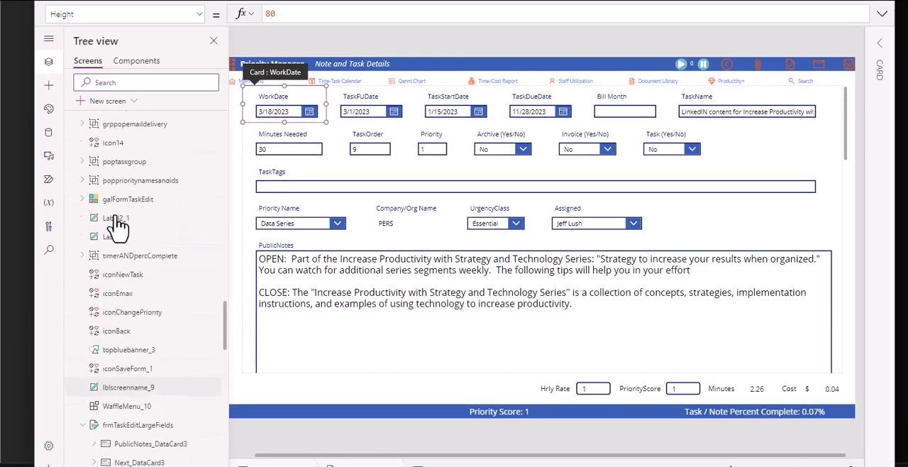
left_click(83, 218)
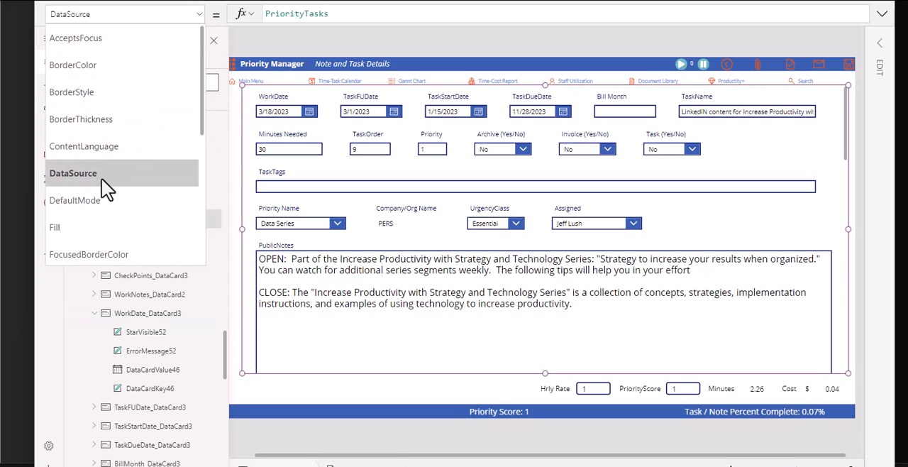
scroll("down", 3)
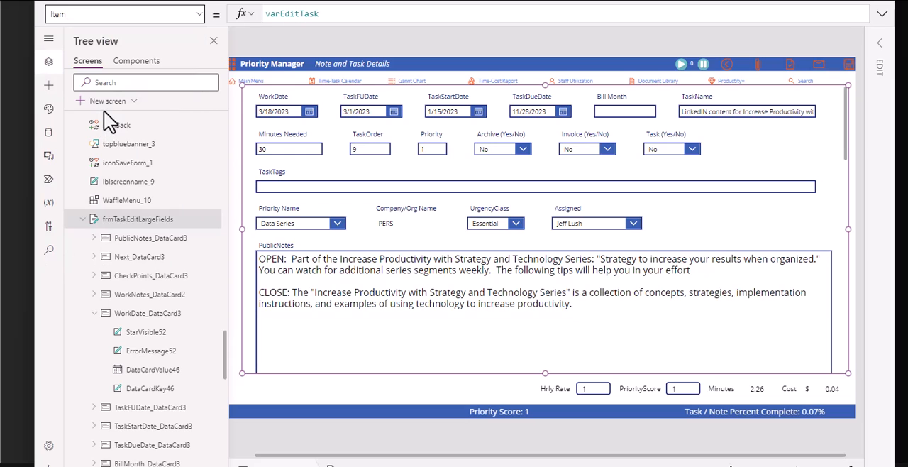
mouse_move(242, 13)
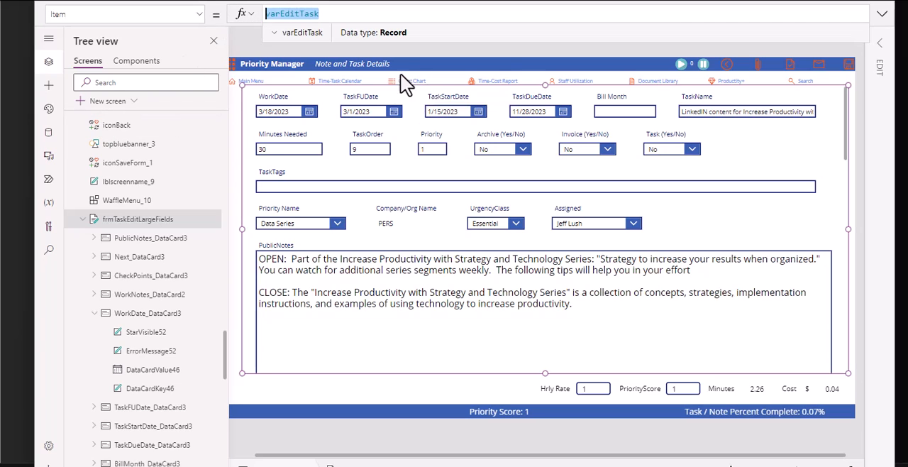
mouse_move(635, 46)
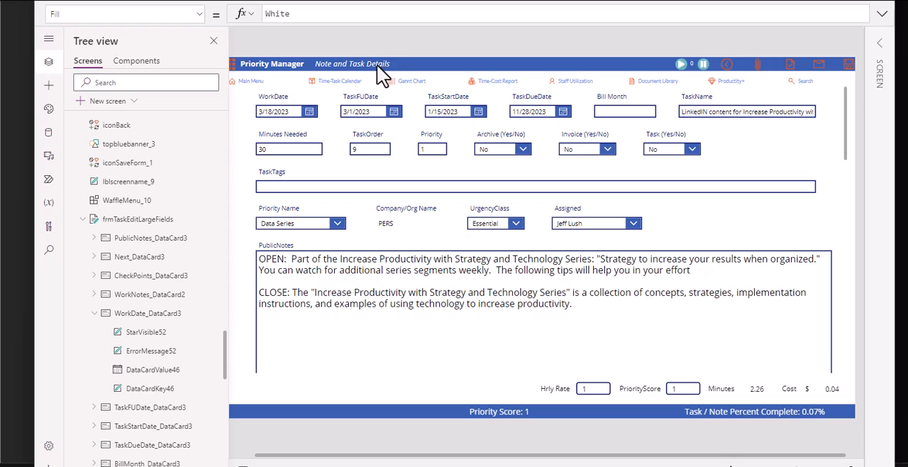
mouse_move(677, 149)
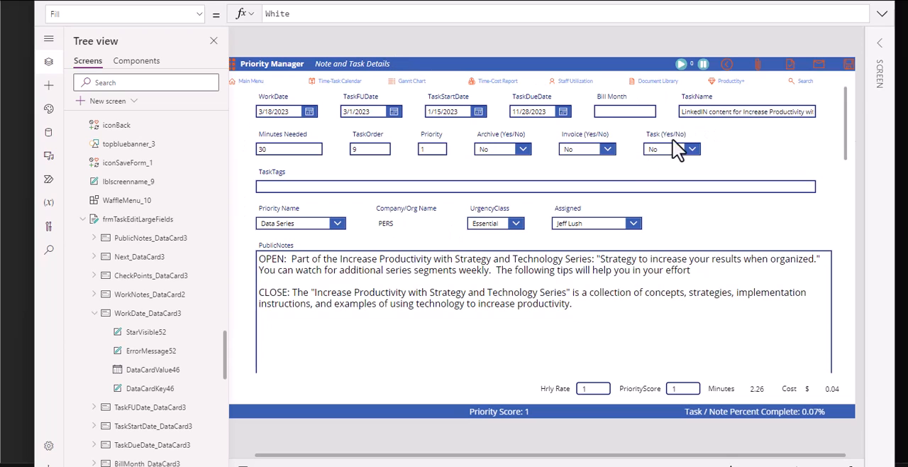
left_click(745, 111)
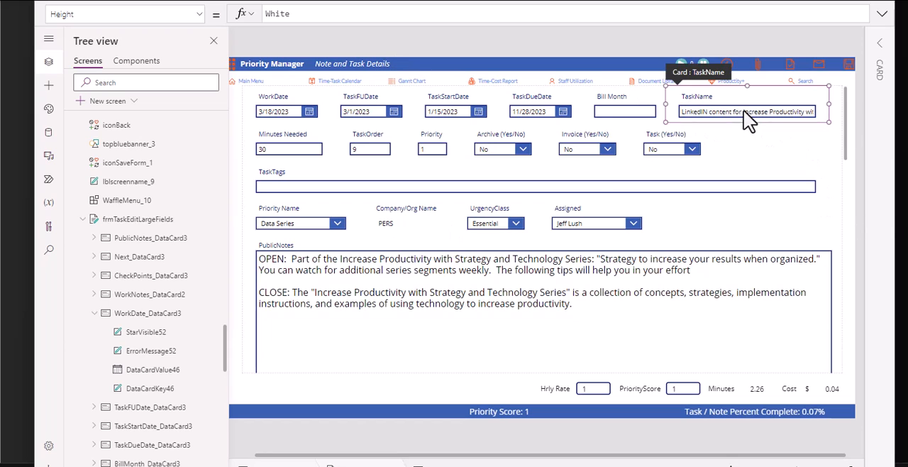
left_click(745, 112)
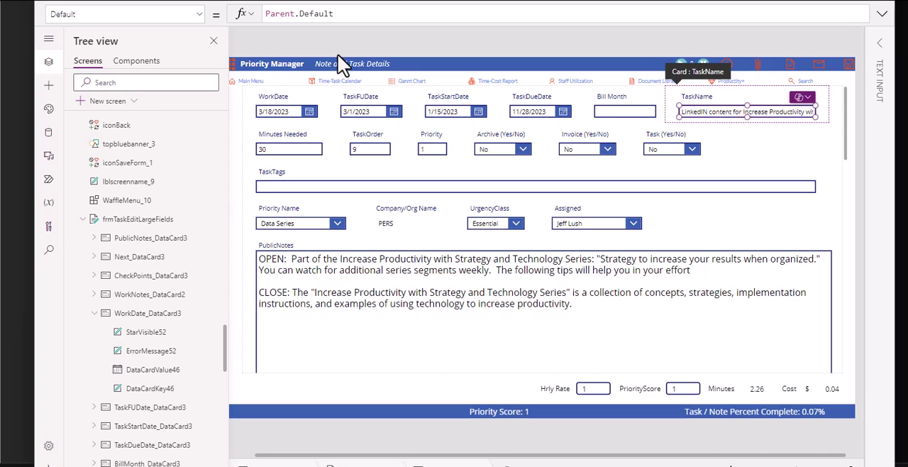
mouse_move(626, 117)
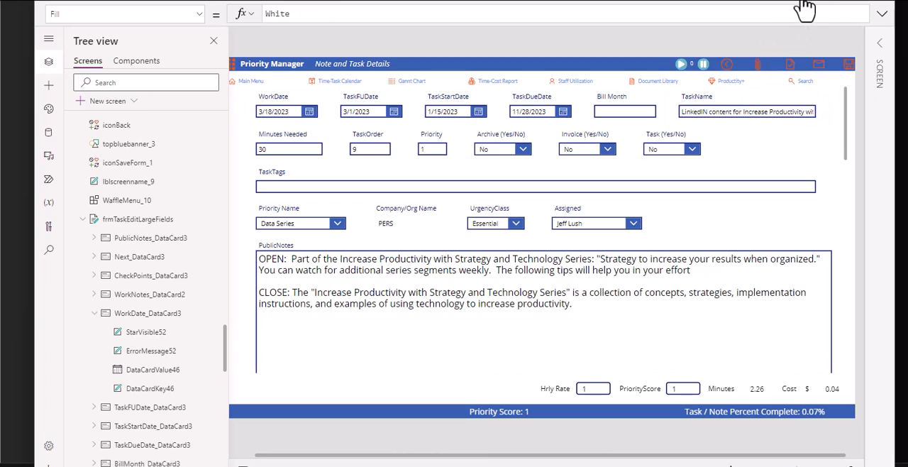
mouse_move(808, 13)
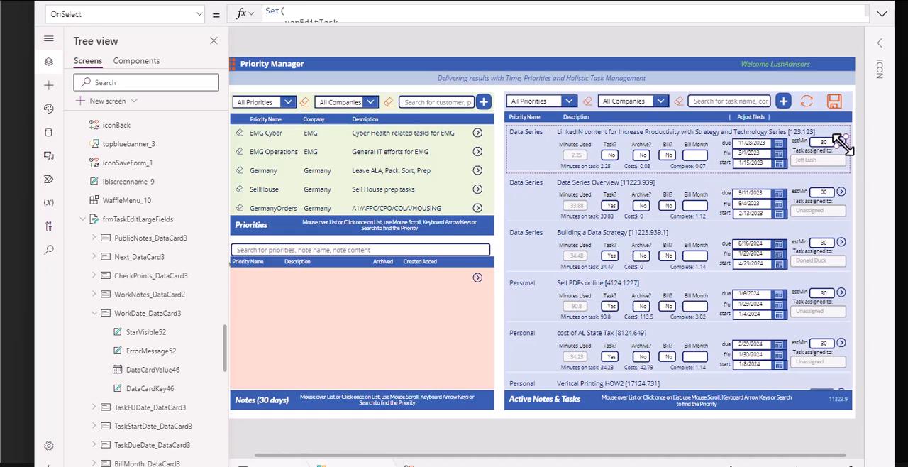
mouse_move(653, 154)
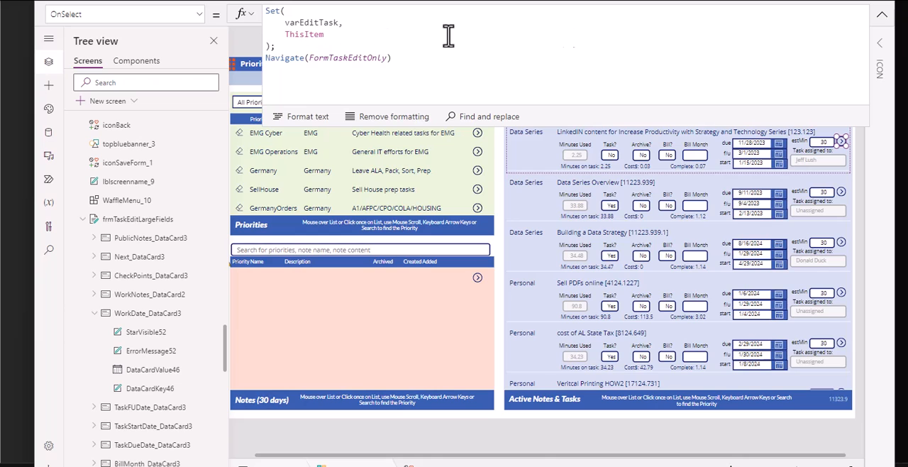
Step: Recheck the gallery icon's Set(varEditTask, ThisItem); Navigate(FormTaskEditOnly) formula
left_click(882, 14)
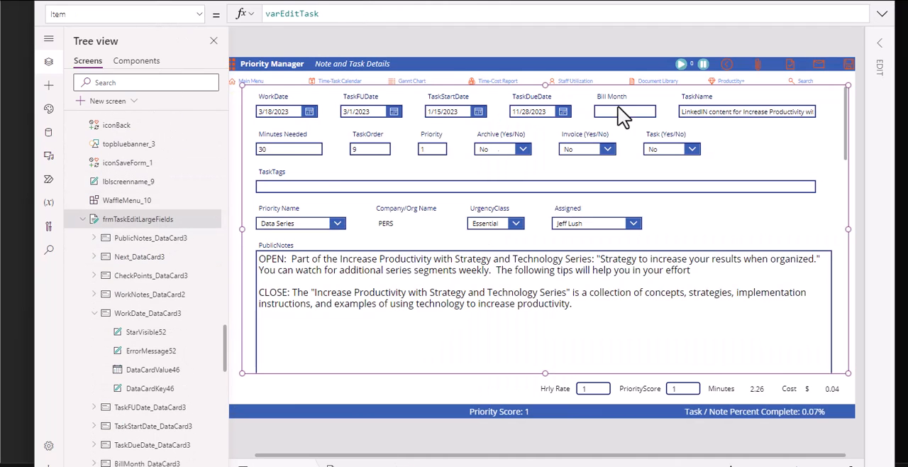
mouse_move(422, 213)
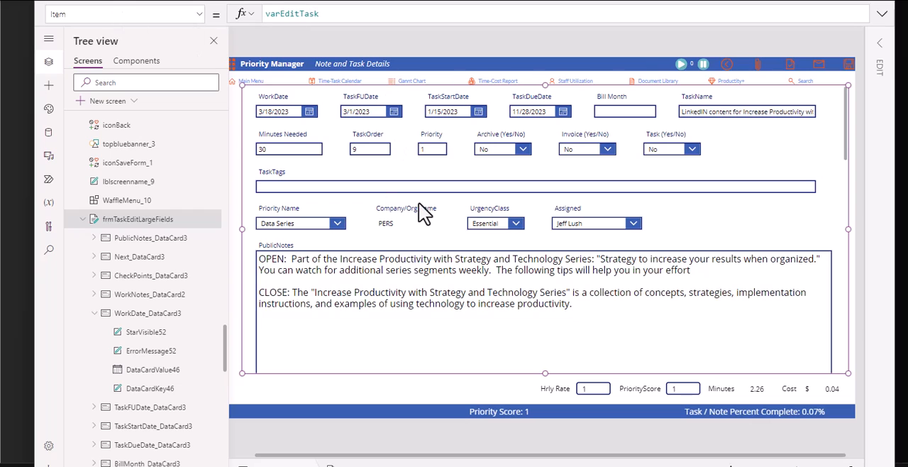
mouse_move(154, 235)
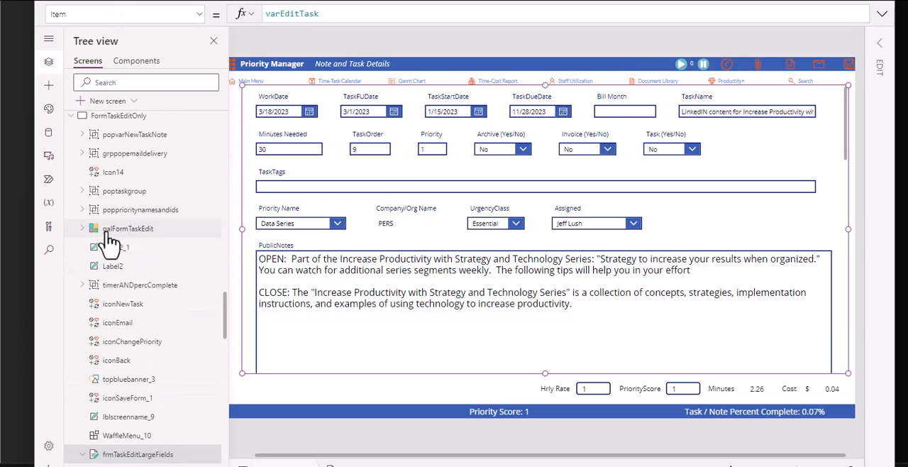
Step: Verify galFormTaskEdit Items and frmTaskEditLargeFields Item both read varEditTask, then preview the task
left_click(128, 228)
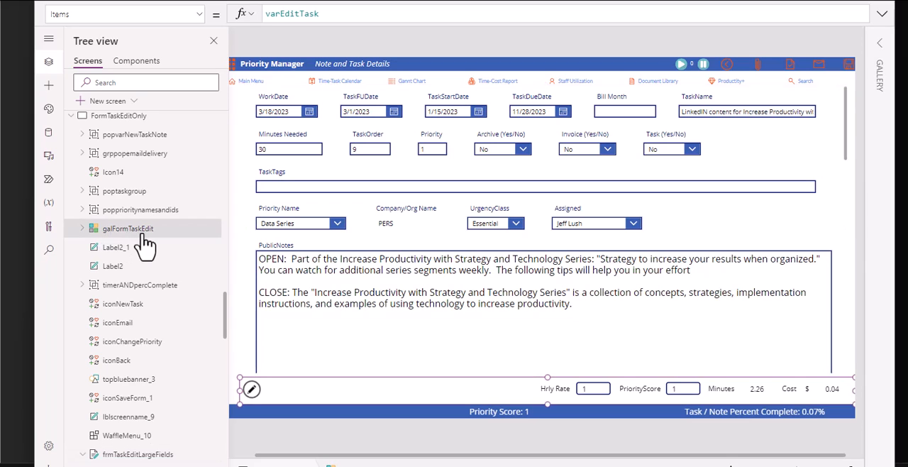
left_click(82, 278)
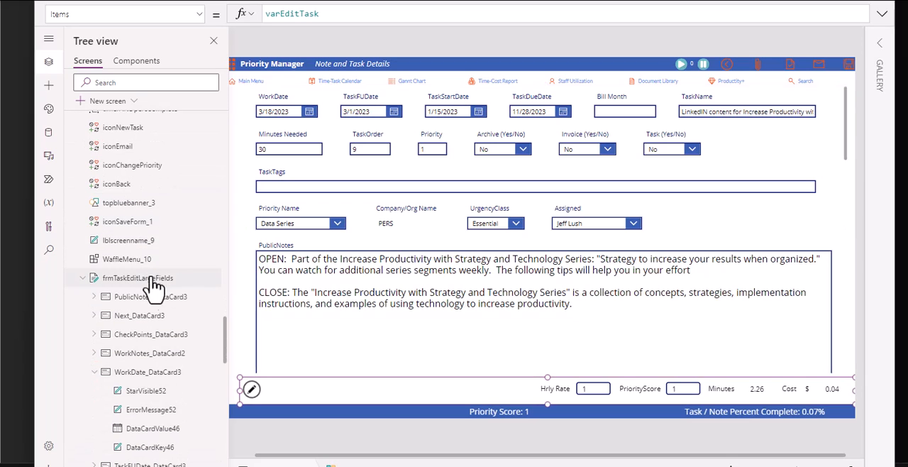
left_click(137, 277)
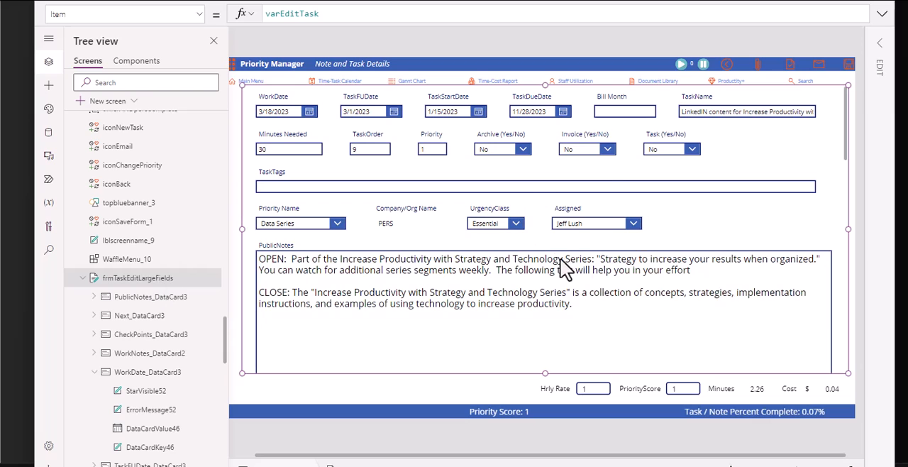
mouse_move(283, 268)
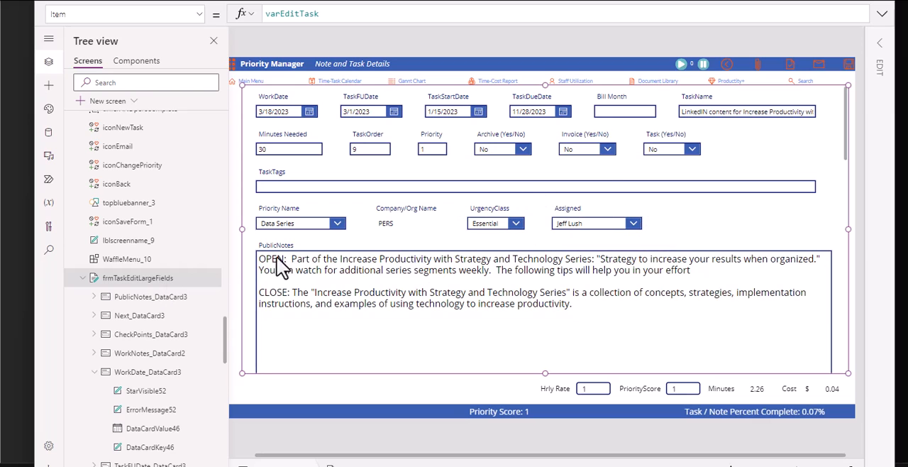
mouse_move(564, 210)
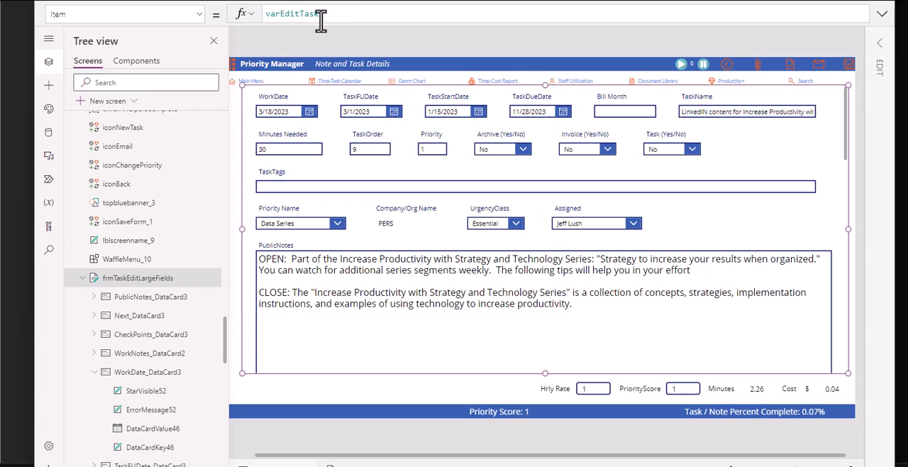
mouse_move(827, 83)
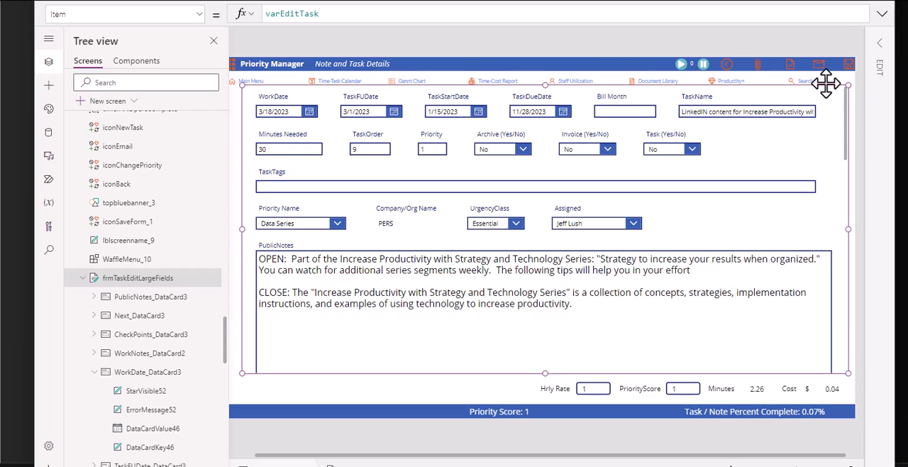
mouse_move(420, 50)
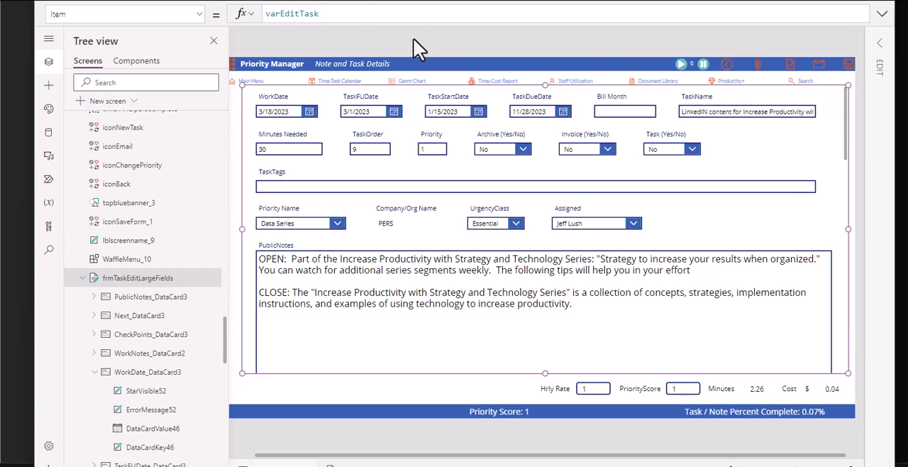
mouse_move(381, 127)
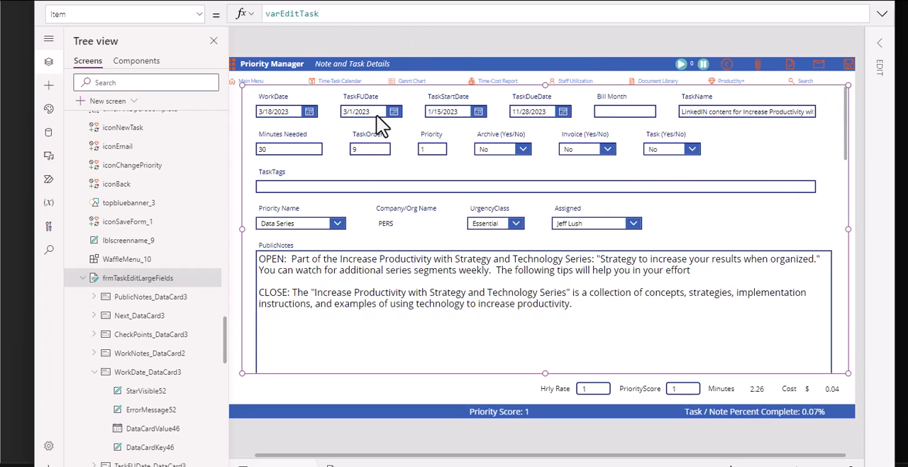
mouse_move(535, 315)
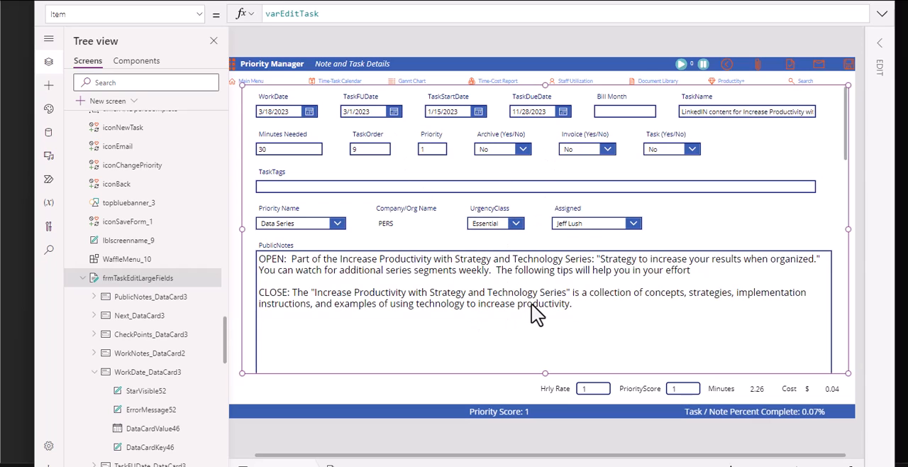
mouse_move(886, 11)
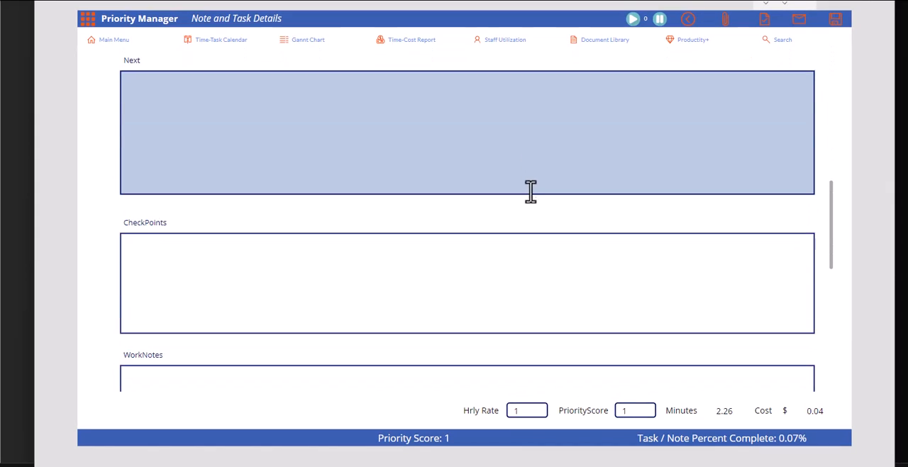
scroll("up", 3)
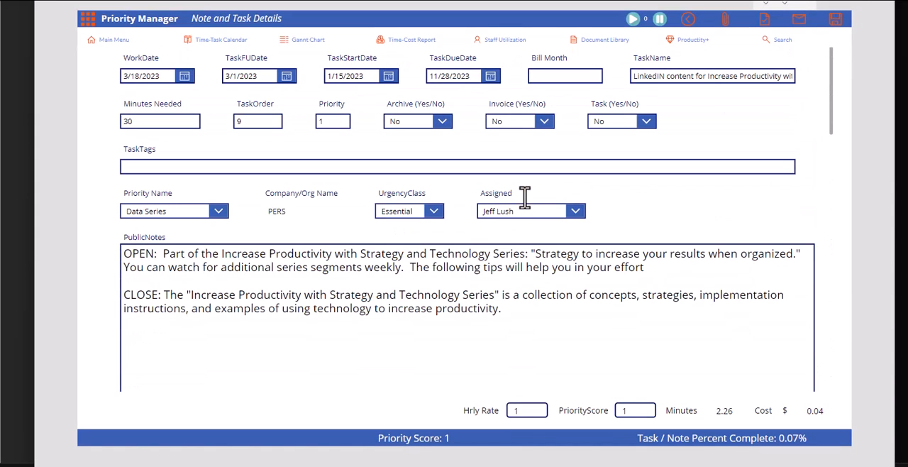
mouse_move(827, 28)
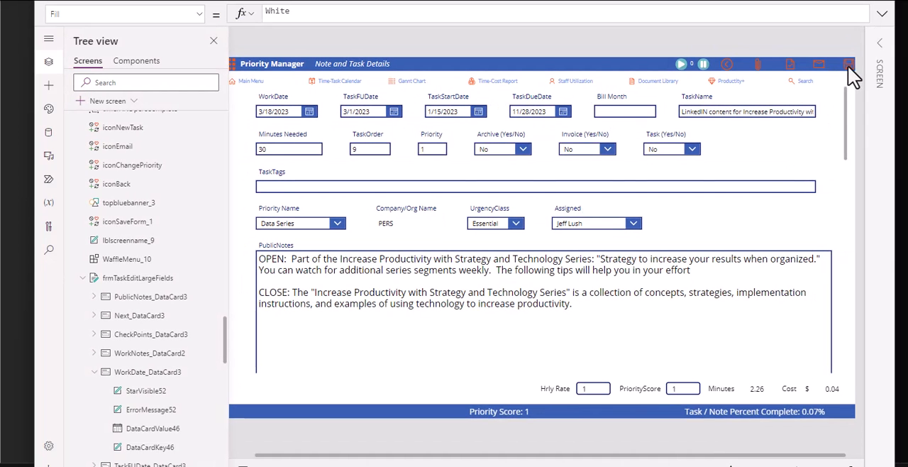
left_click(127, 220)
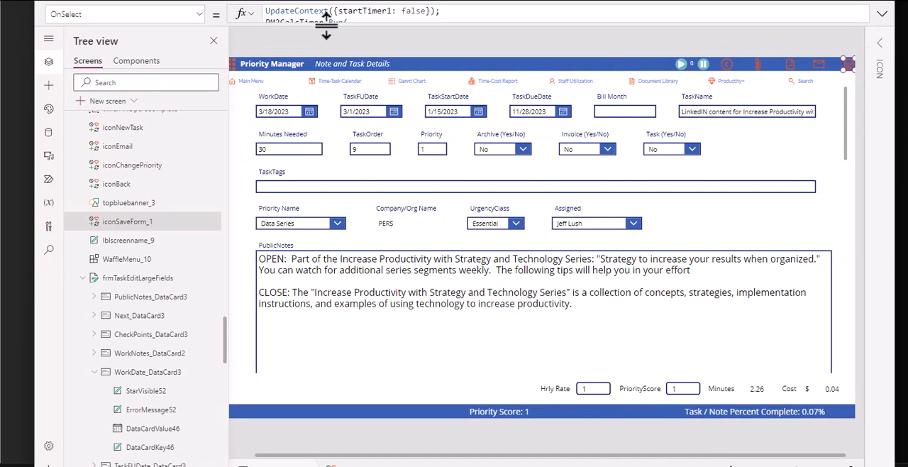
left_click(882, 14)
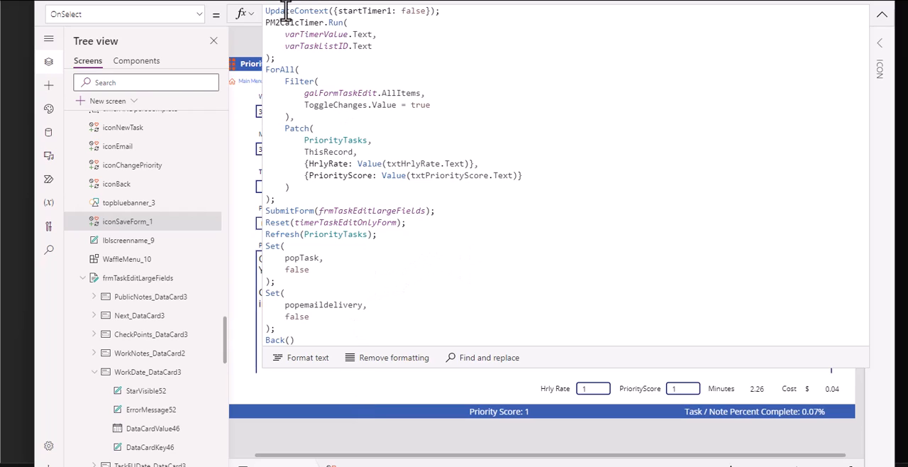
mouse_move(286, 211)
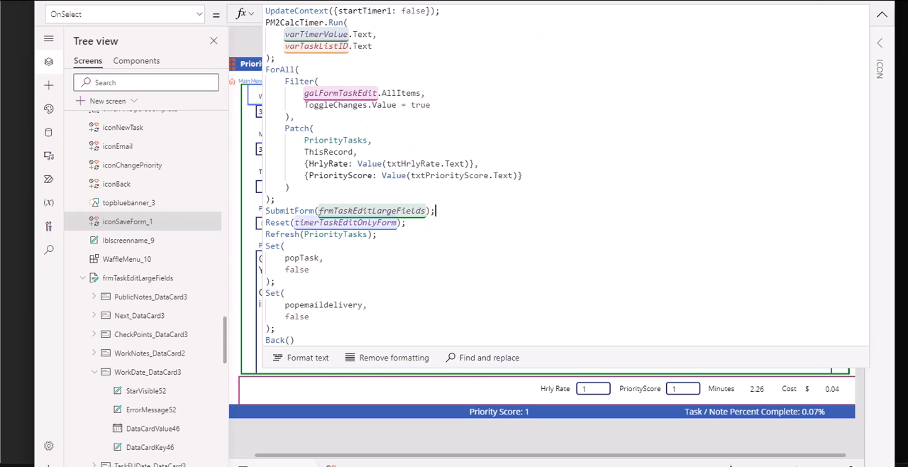
left_click(883, 13)
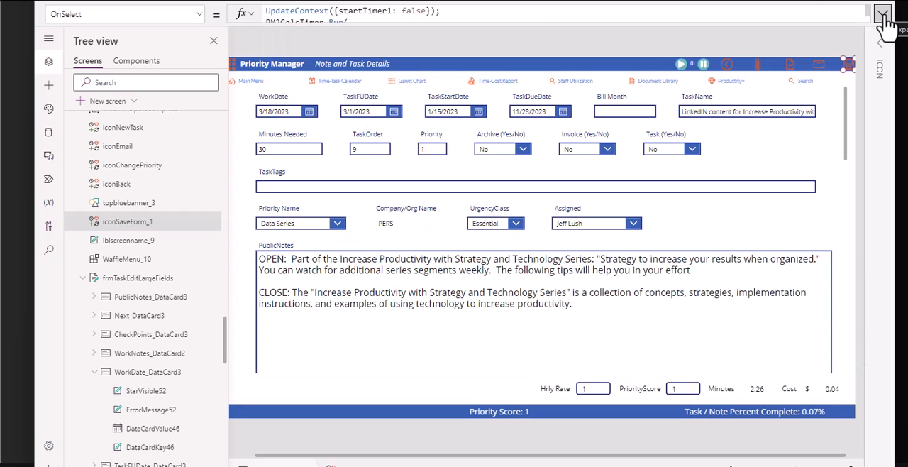